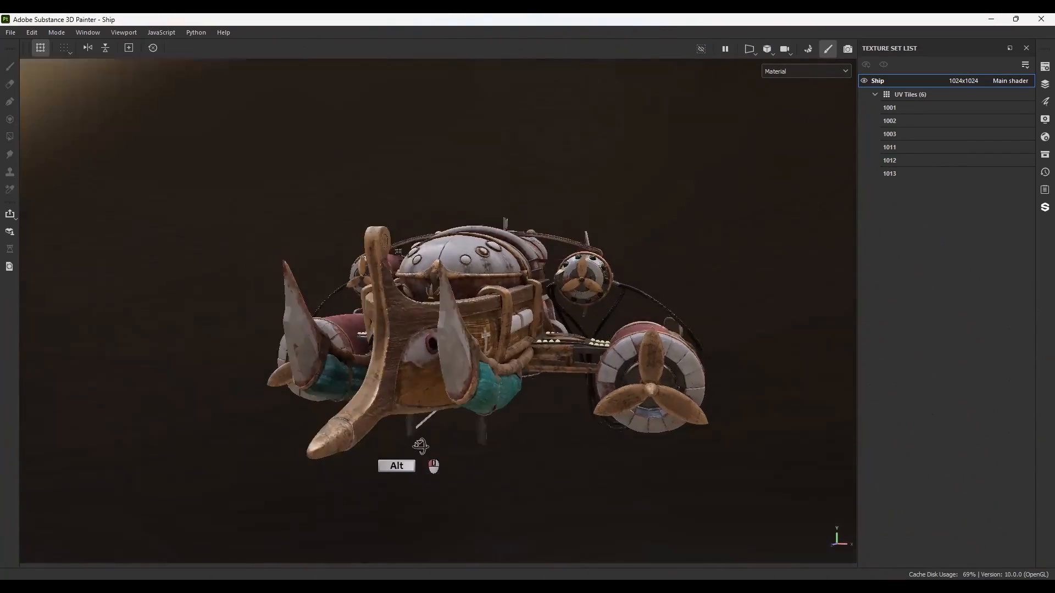
Export all 24 ship textures as Unreal Engine 4 (Packed), 16-bit PNG, 4096
{"action": "left_click_drag", "start_coordinate": [420, 446], "coordinate": [357, 483]}
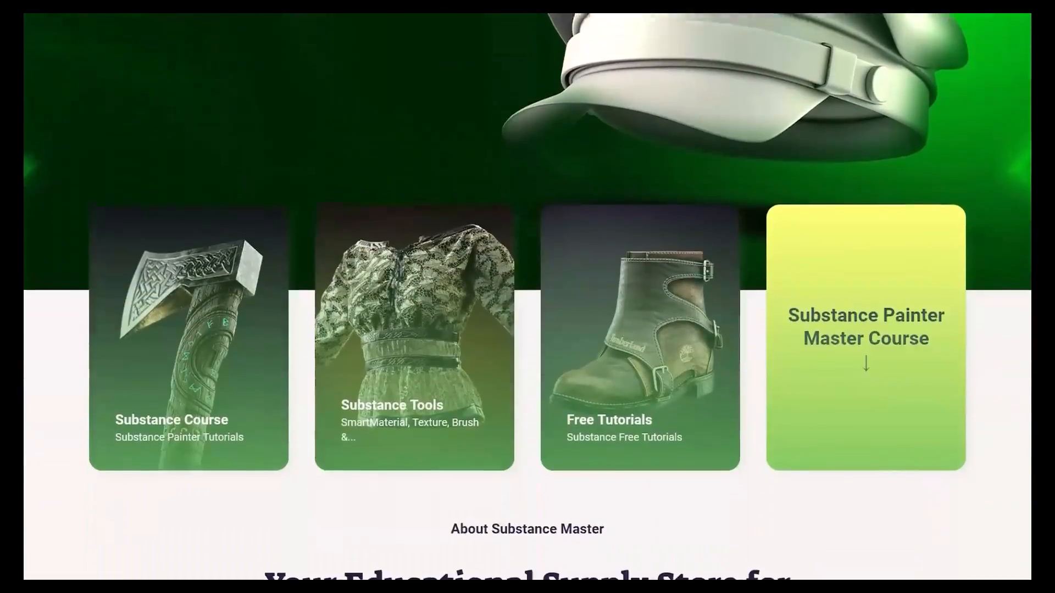
{"action": "scroll", "scroll_direction": "down", "scroll_amount": 3}
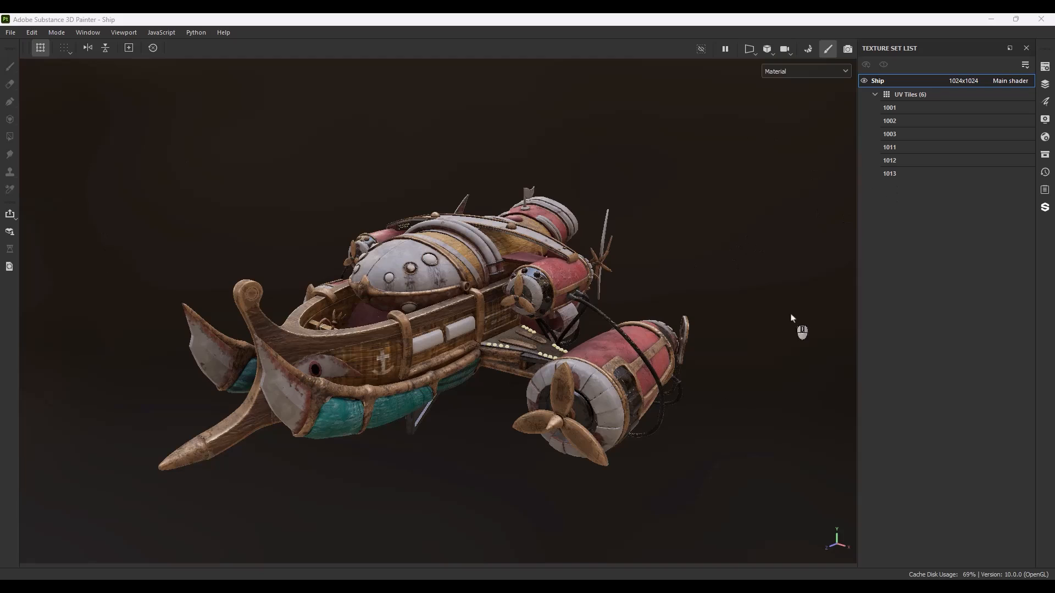
{"action": "mouse_move", "coordinate": [461, 437]}
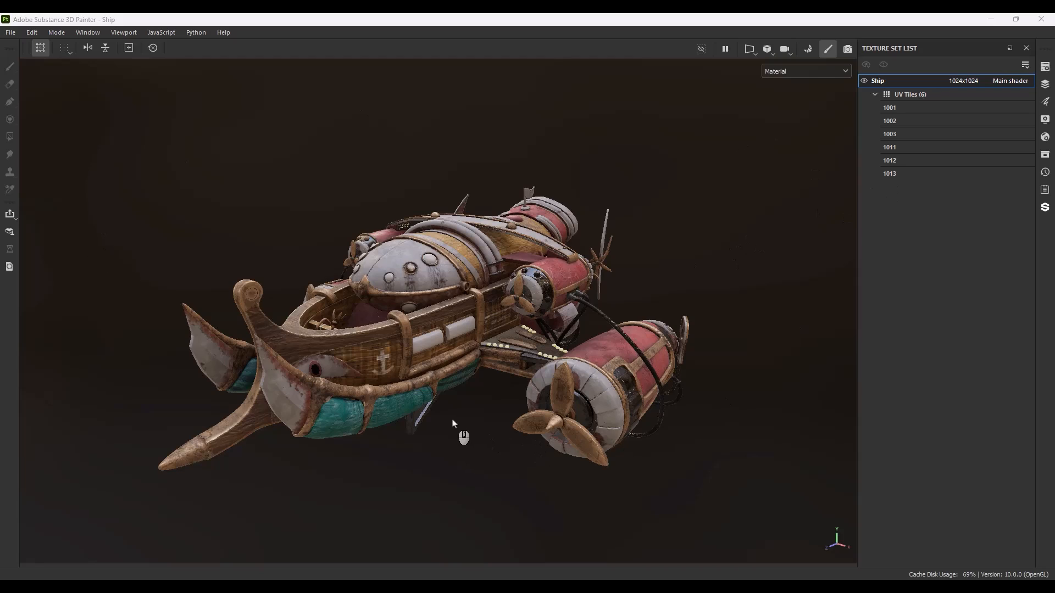
{"action": "mouse_move", "coordinate": [452, 420]}
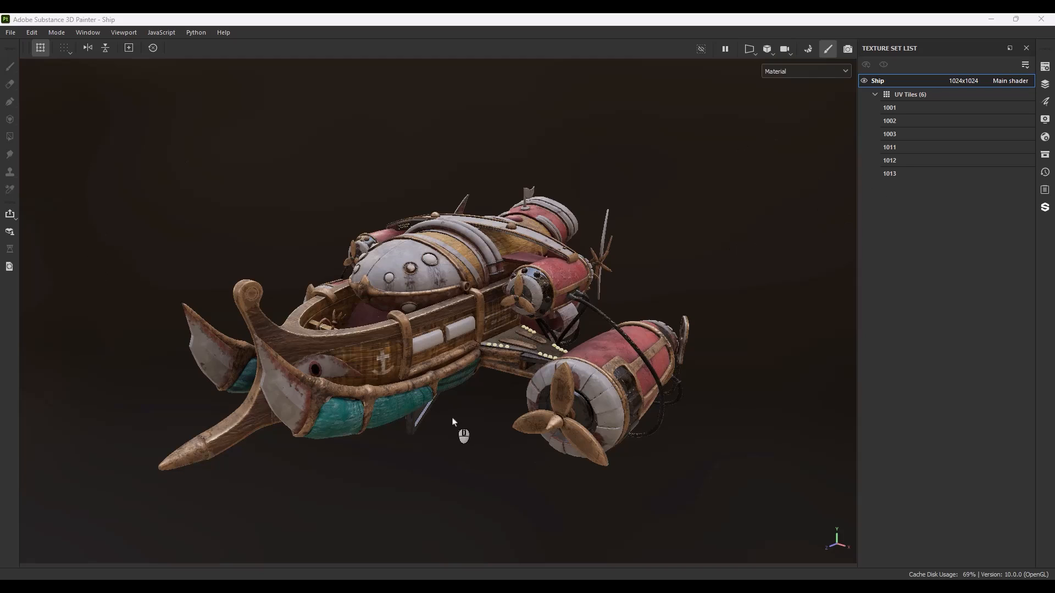
{"action": "mouse_move", "coordinate": [453, 409]}
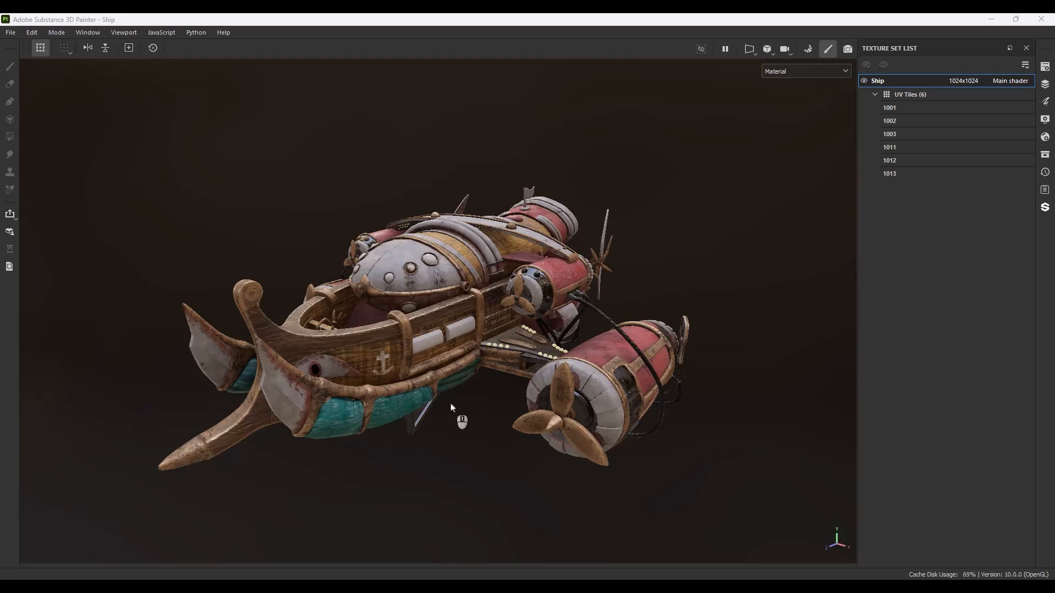
{"action": "left_click_drag", "start_coordinate": [461, 420], "coordinate": [437, 431]}
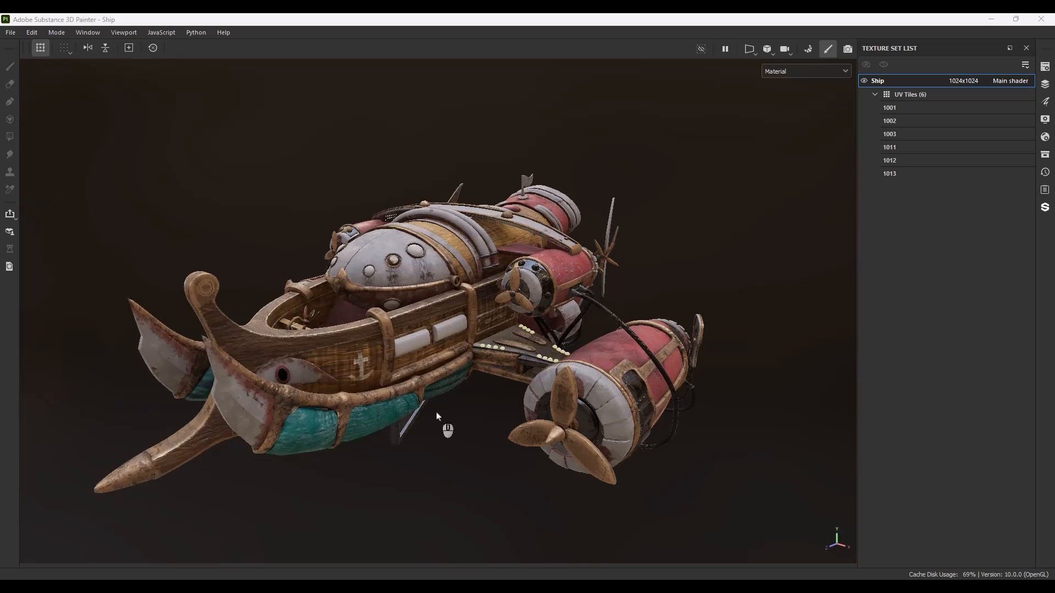
{"action": "mouse_move", "coordinate": [72, 99]}
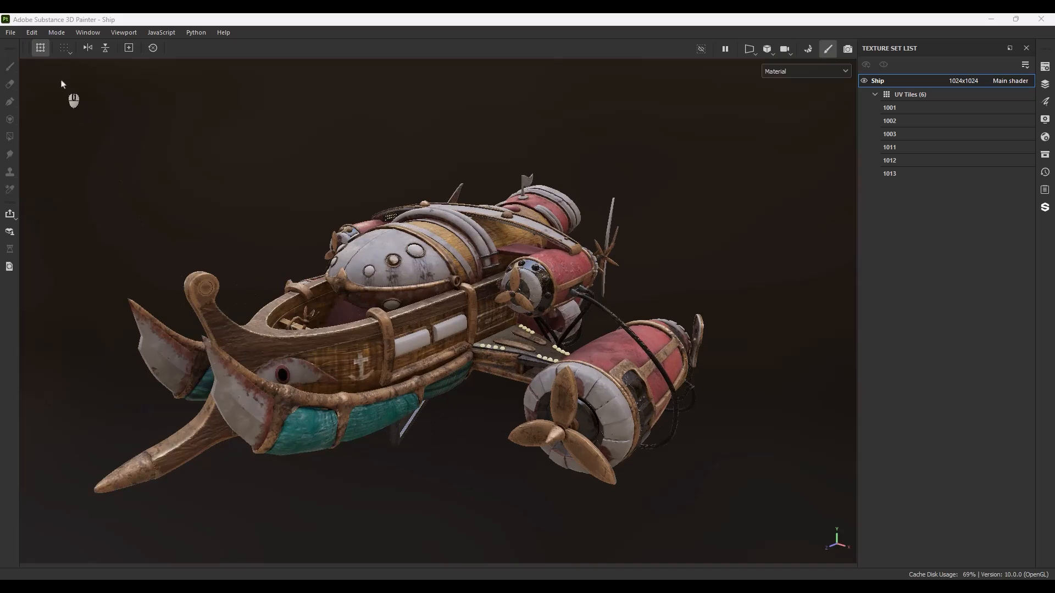
{"action": "left_click", "coordinate": [9, 32]}
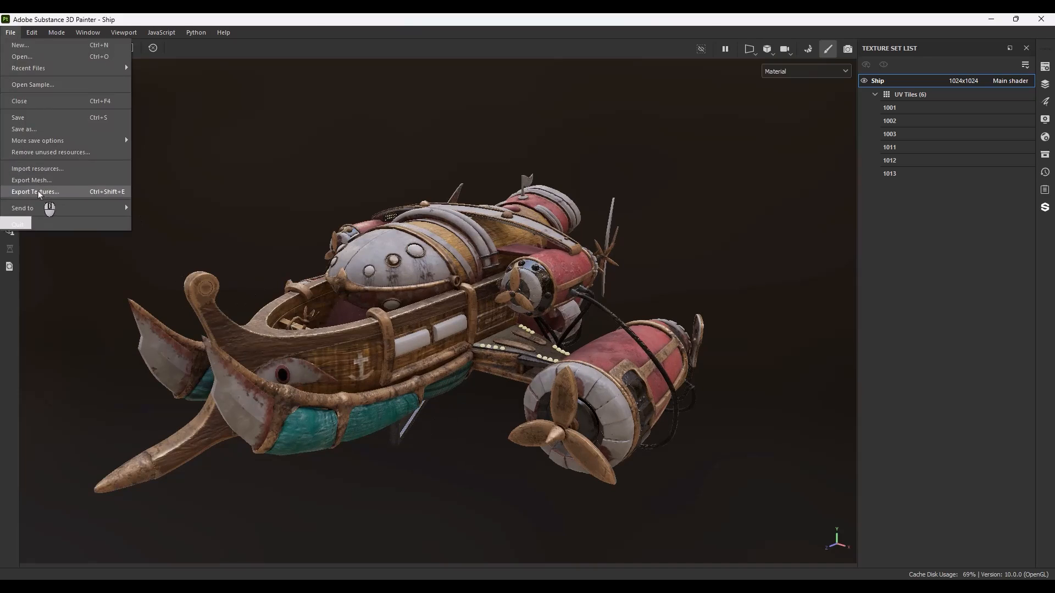
{"action": "left_click", "coordinate": [35, 192]}
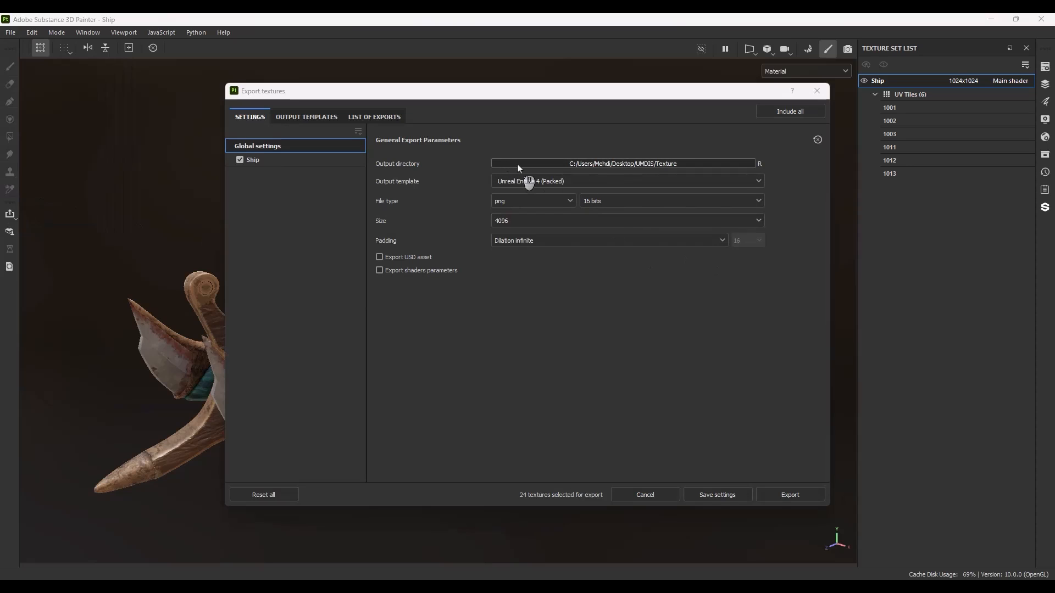
{"action": "mouse_move", "coordinate": [431, 212]}
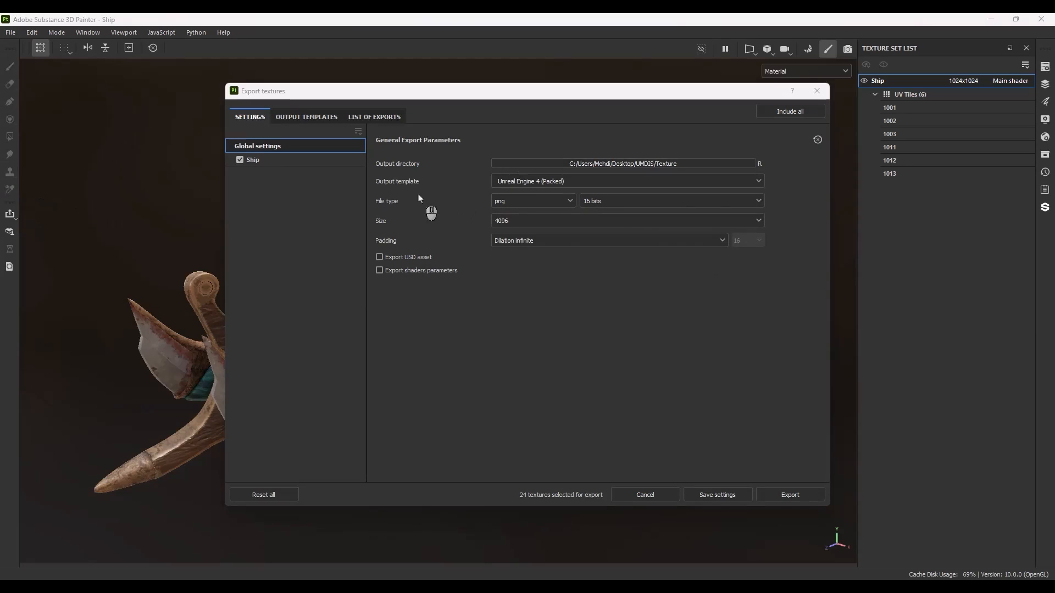
{"action": "mouse_move", "coordinate": [533, 209]}
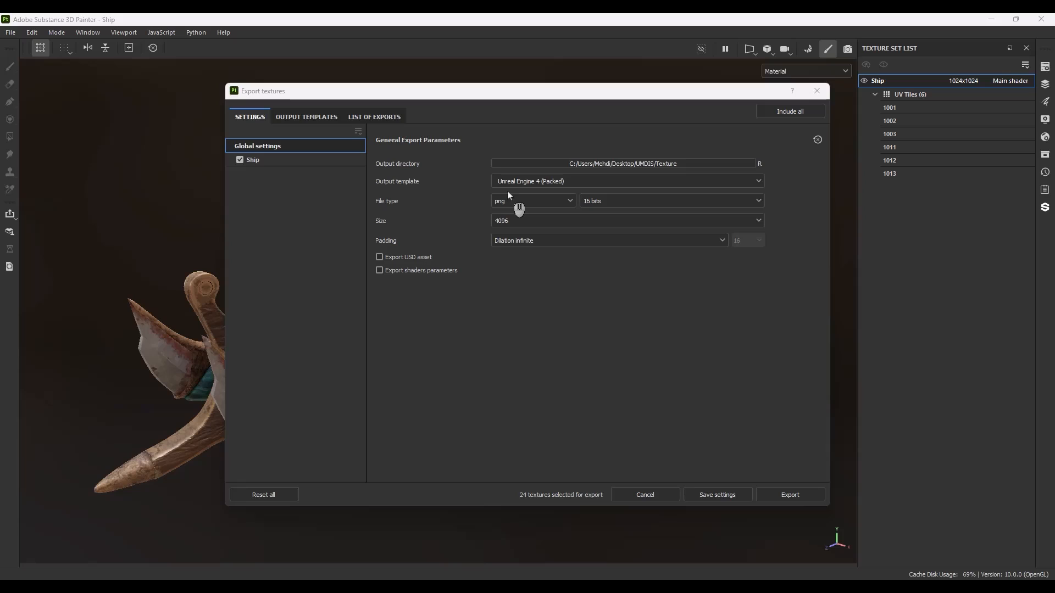
{"action": "mouse_move", "coordinate": [464, 211]}
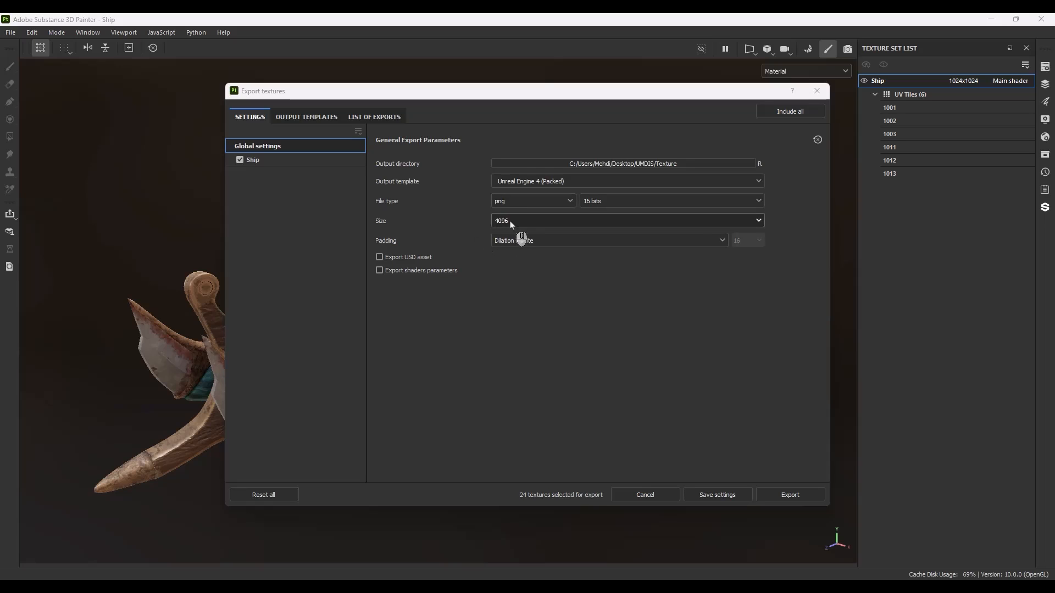
{"action": "mouse_move", "coordinate": [768, 501]}
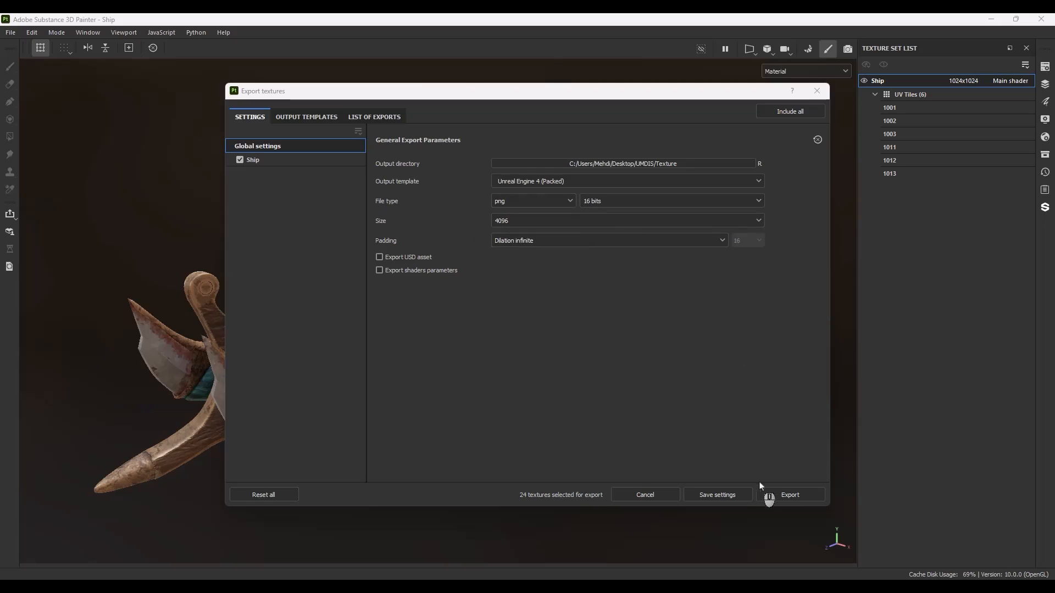
{"action": "left_click", "coordinate": [789, 494]}
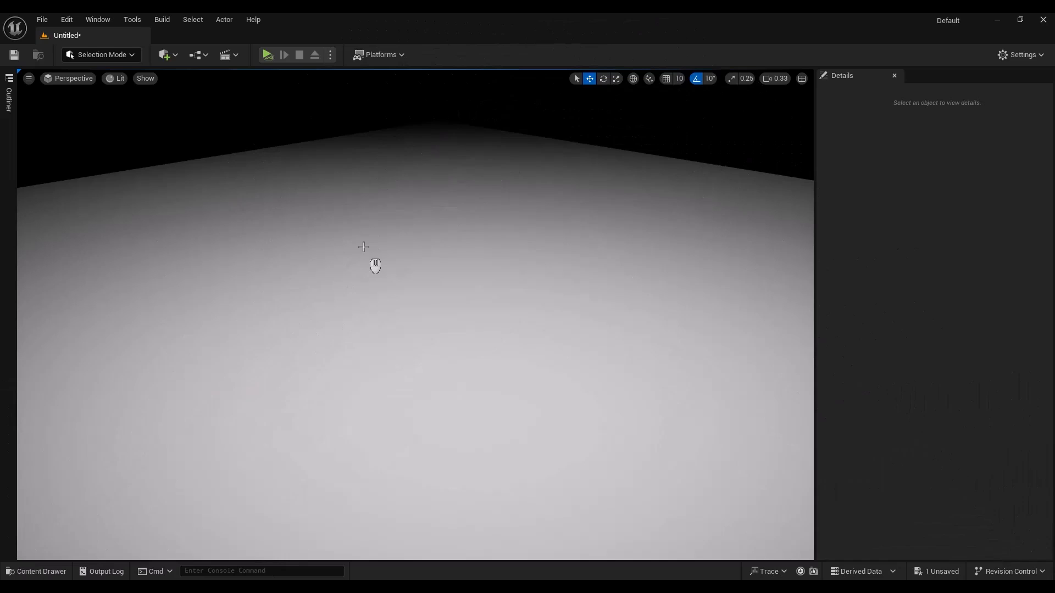
{"action": "mouse_move", "coordinate": [485, 297]}
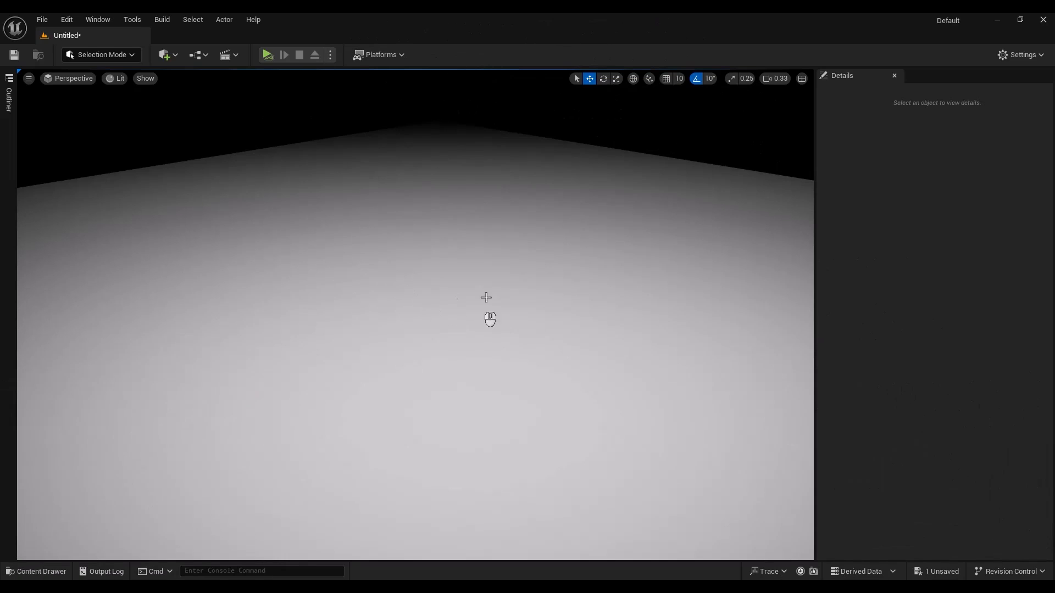
{"action": "mouse_move", "coordinate": [1017, 65]}
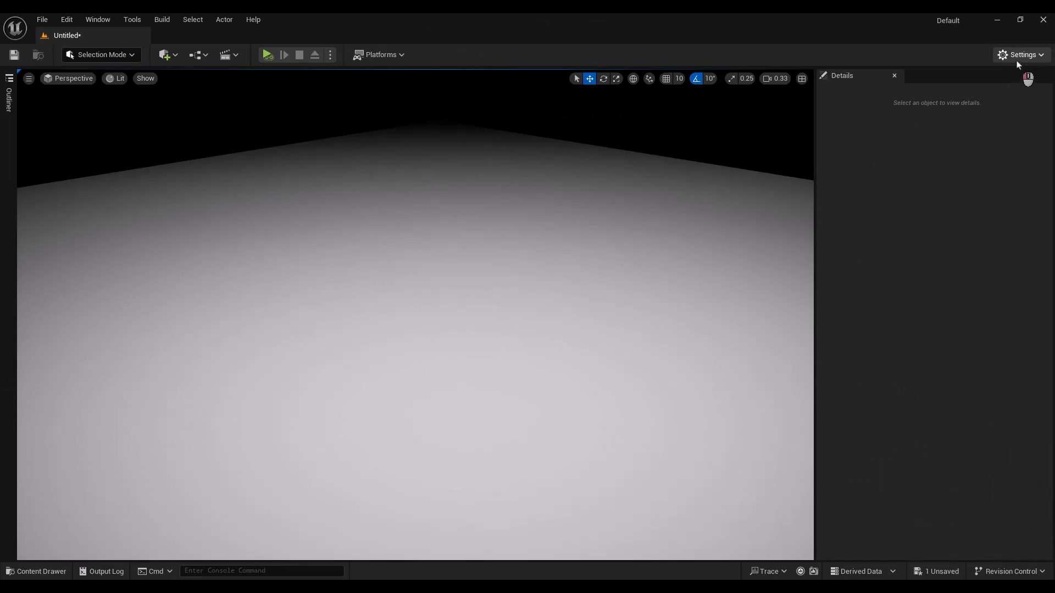
Search project settings for 'virtual', tick Enable virtual texture support, and close settings
{"action": "left_click", "coordinate": [1021, 55]}
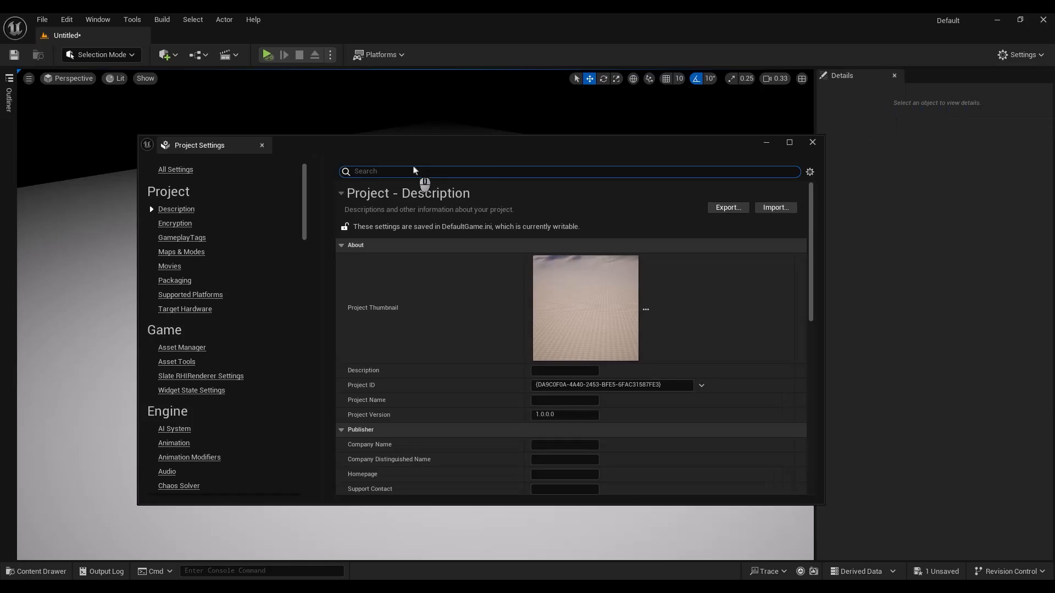
{"action": "type", "text": "virtual"}
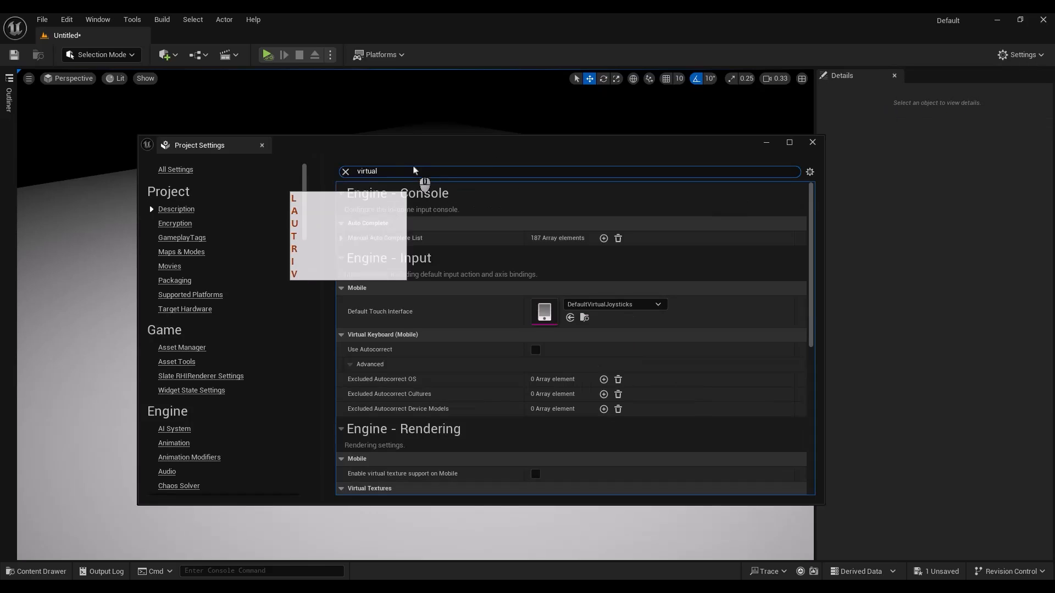
{"action": "mouse_move", "coordinate": [408, 320]}
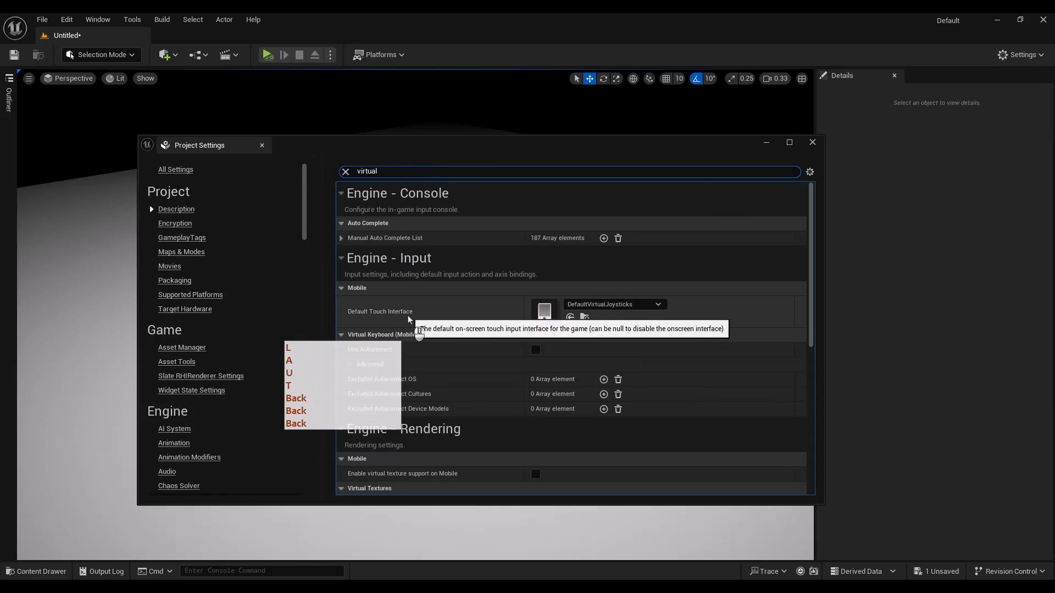
{"action": "scroll", "scroll_direction": "down", "scroll_amount": 3}
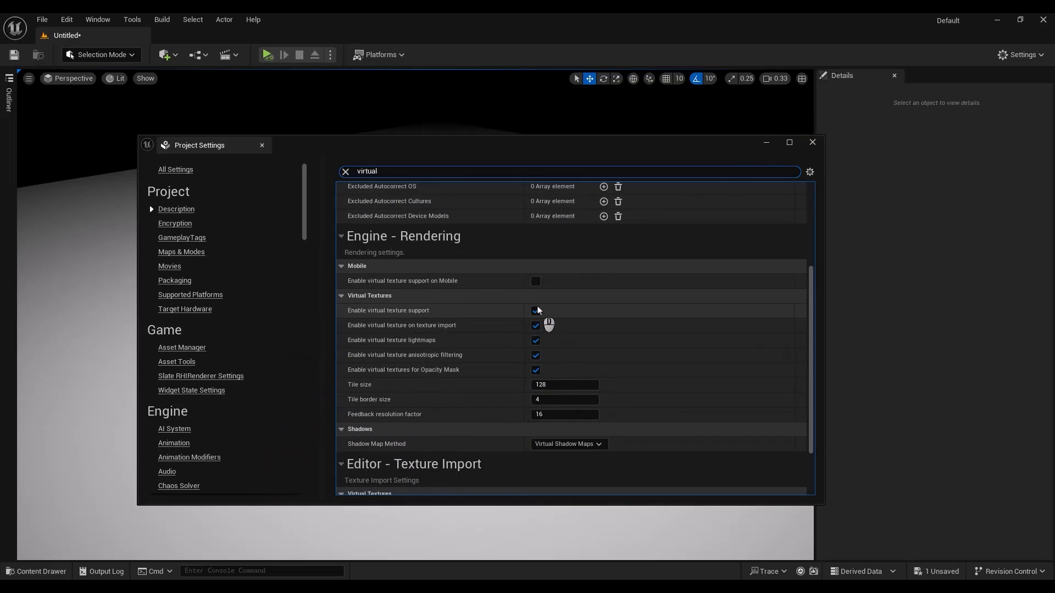
{"action": "mouse_move", "coordinate": [536, 310]}
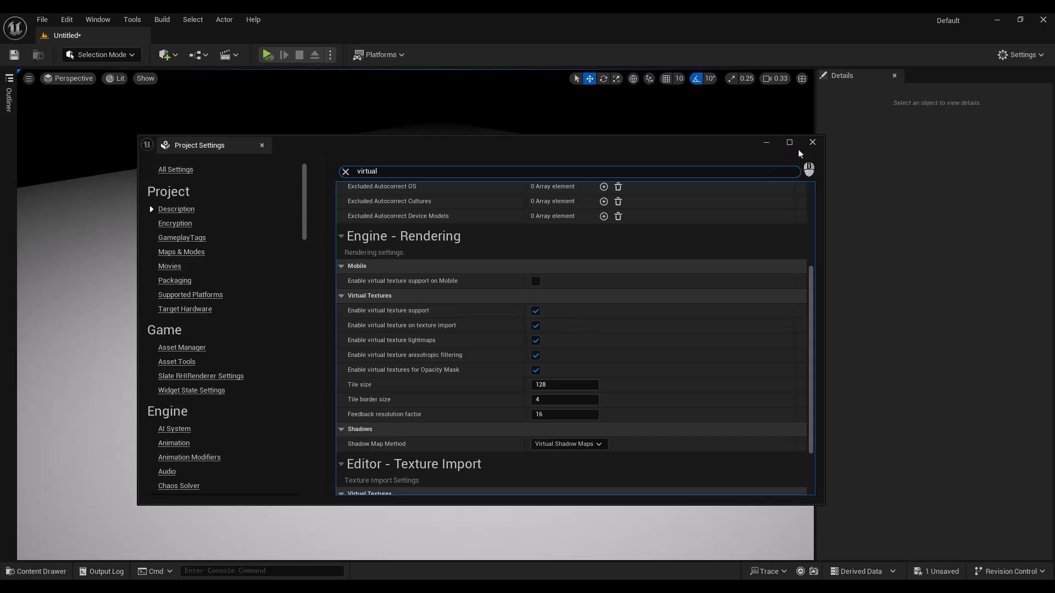
{"action": "left_click", "coordinate": [812, 142]}
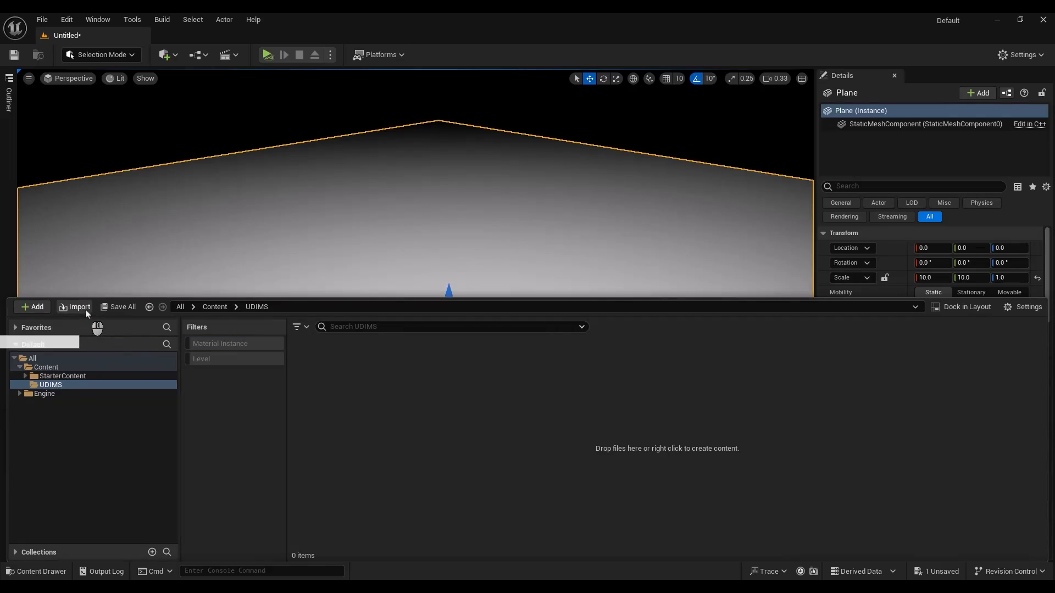
Import Model_Unreal.fbx into the UDIMS content folder
{"action": "left_click", "coordinate": [78, 307]}
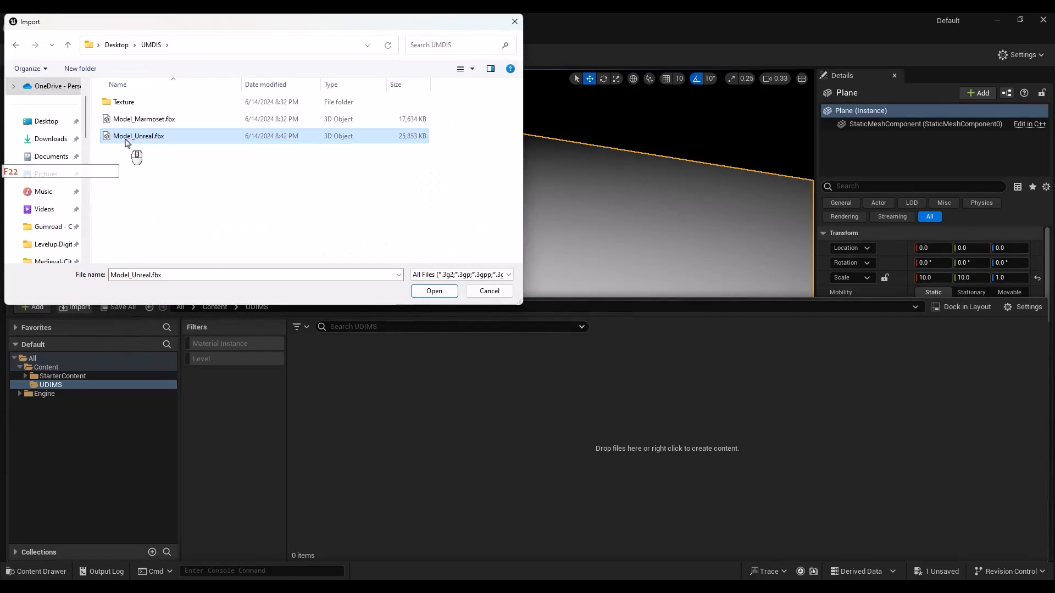
{"action": "left_click", "coordinate": [434, 291]}
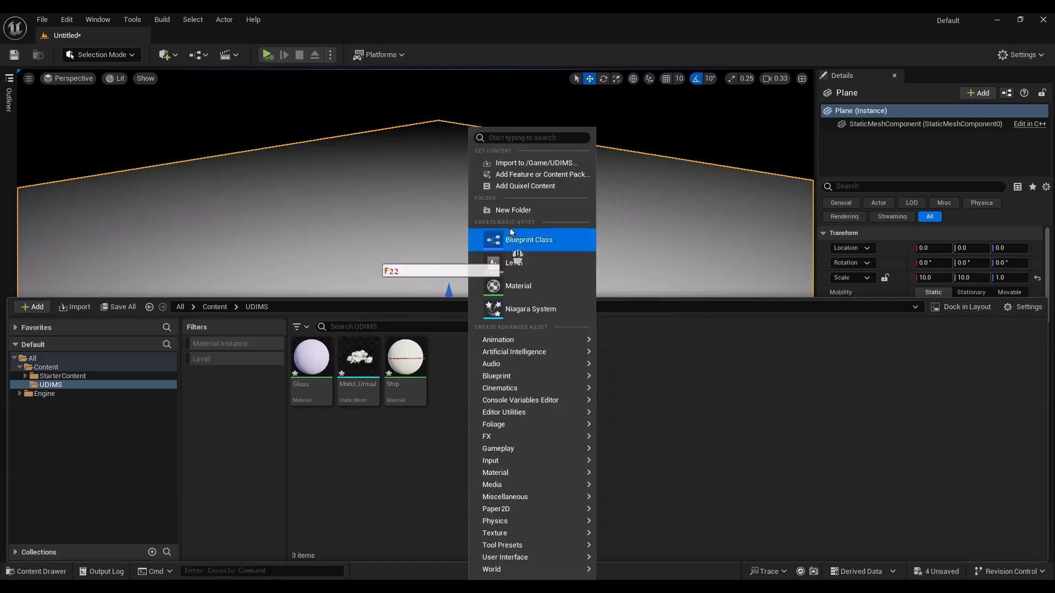
Create a 'Texture' folder in UDIMS and import all exported PNG UDIM tiles into it
{"action": "left_click", "coordinate": [513, 210]}
{"action": "type", "text": "Texture"}
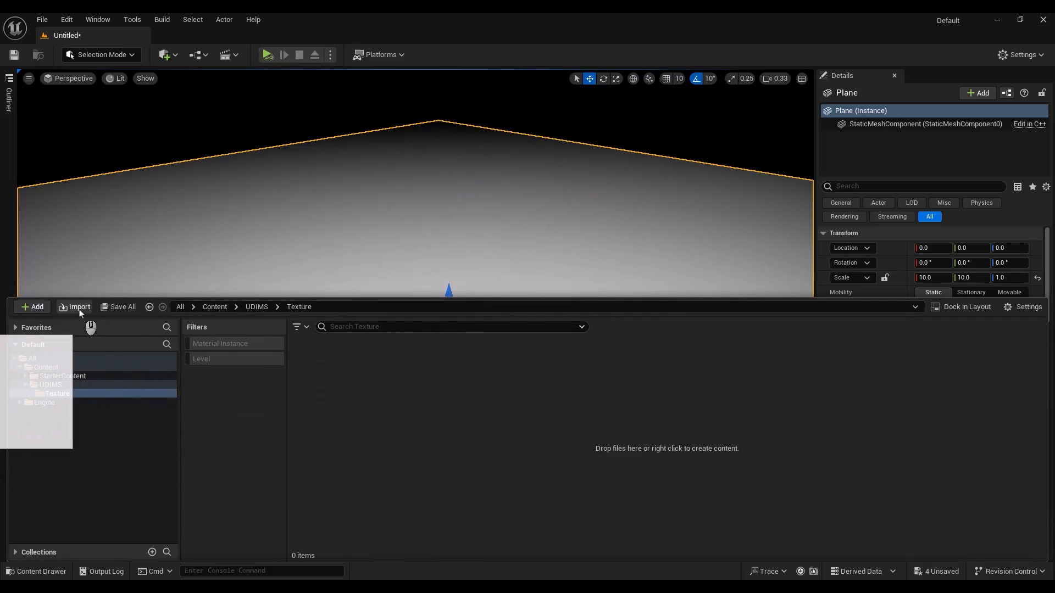
{"action": "left_click", "coordinate": [78, 307]}
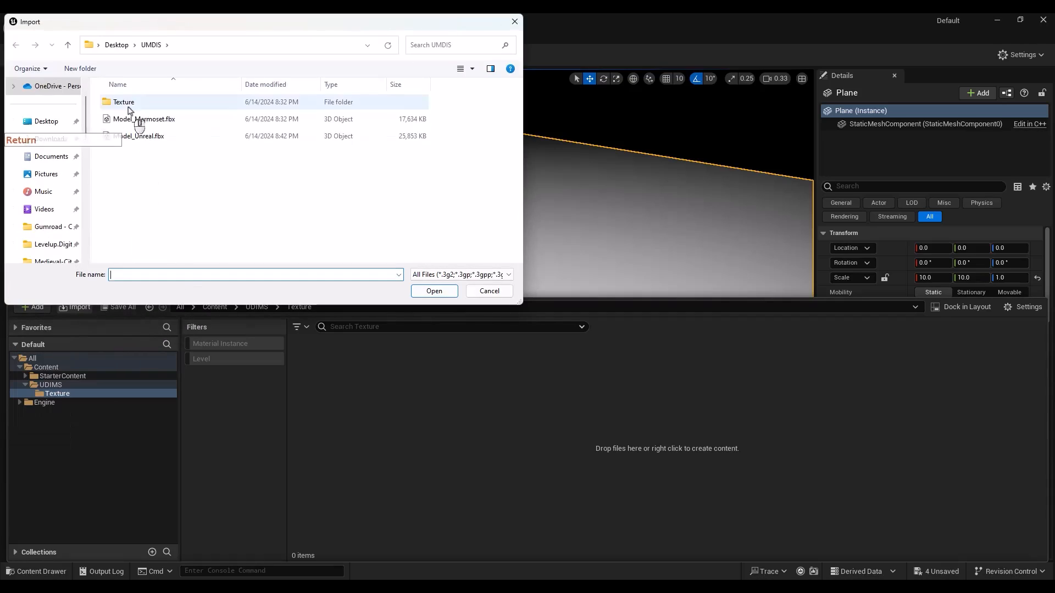
{"action": "double_click", "coordinate": [123, 102]}
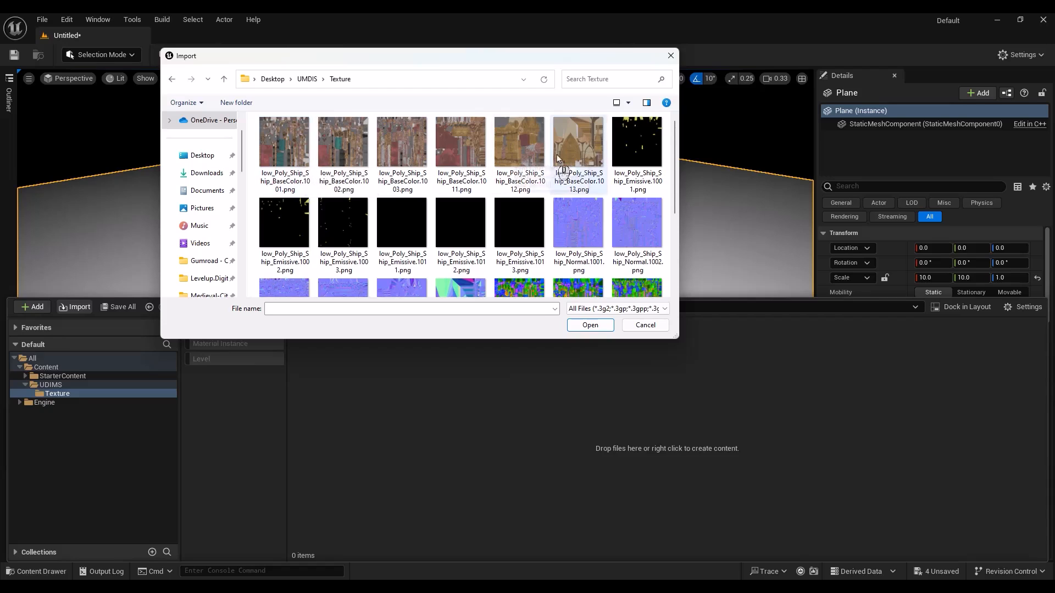
{"action": "mouse_move", "coordinate": [577, 148]}
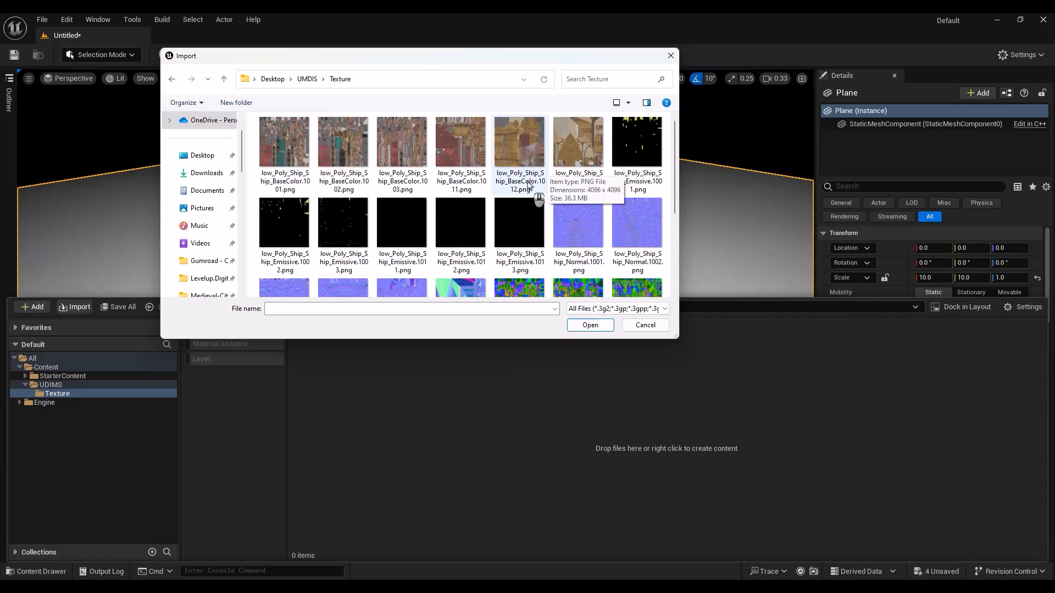
{"action": "left_click", "coordinate": [284, 143]}
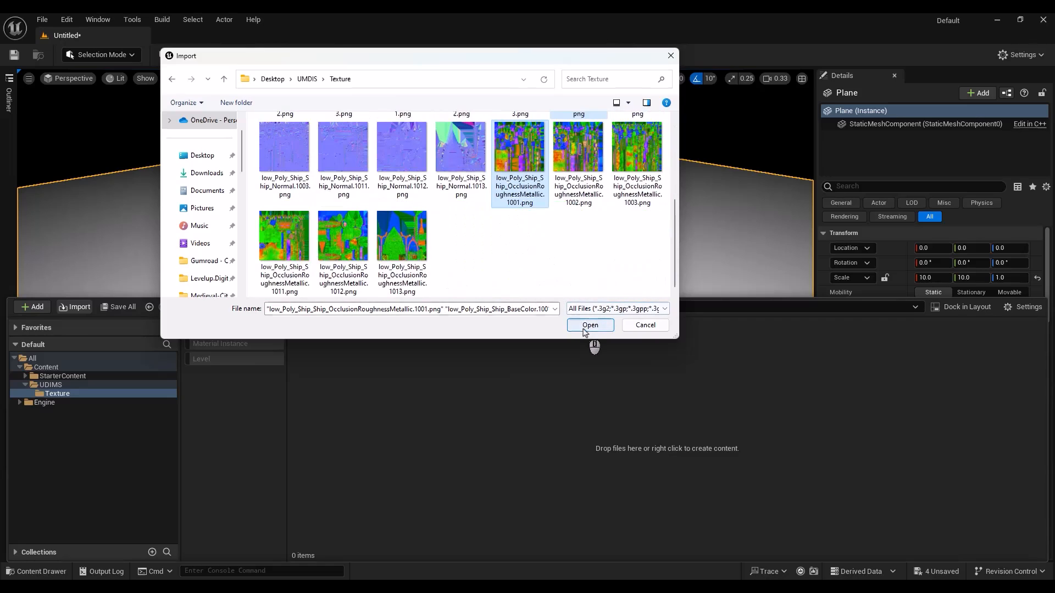
{"action": "left_click", "coordinate": [589, 325]}
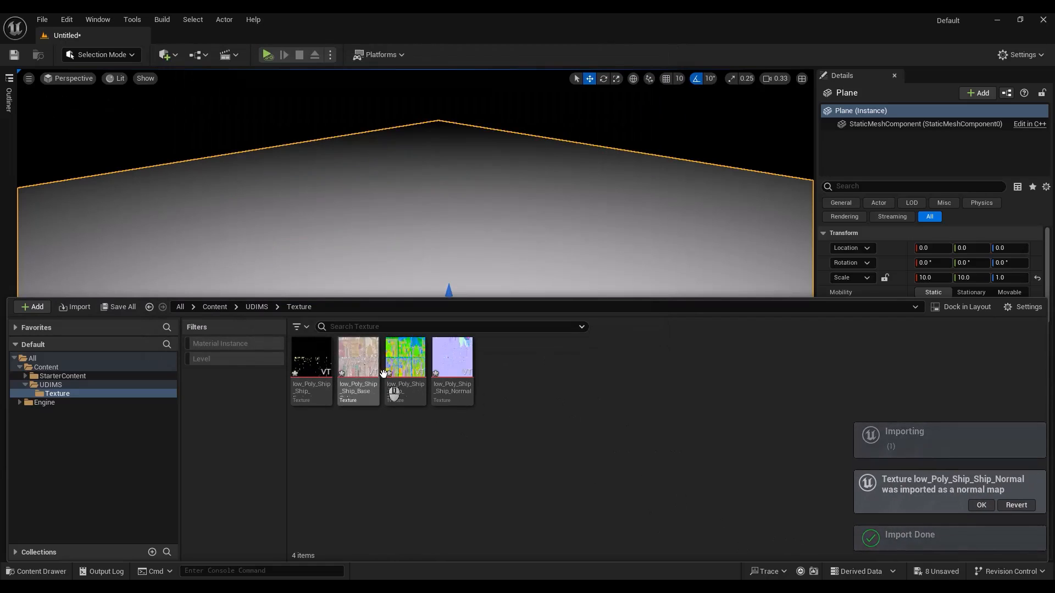
{"action": "mouse_move", "coordinate": [357, 368]}
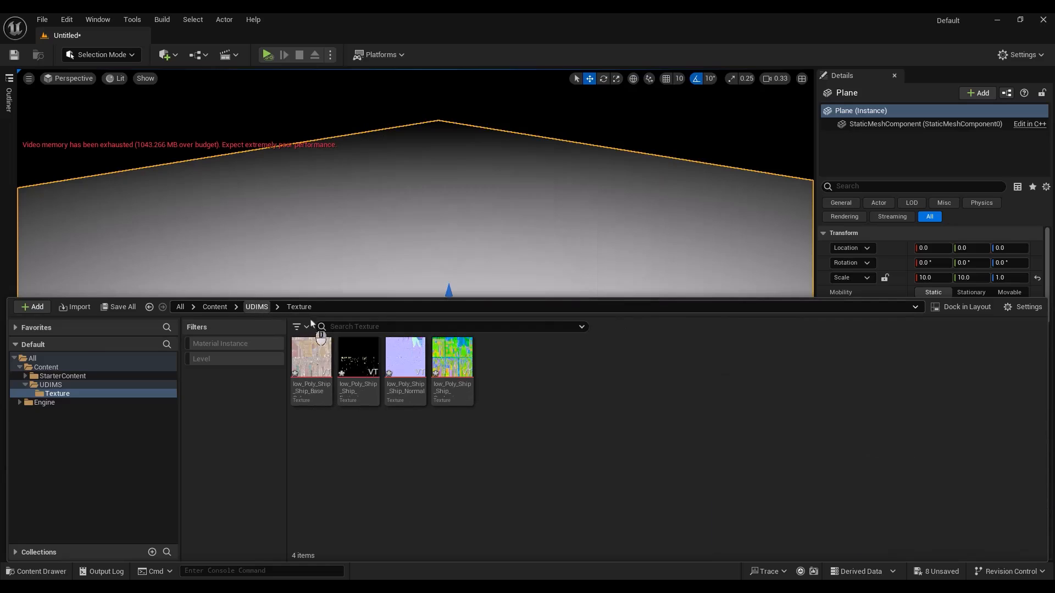
{"action": "mouse_move", "coordinate": [357, 370]}
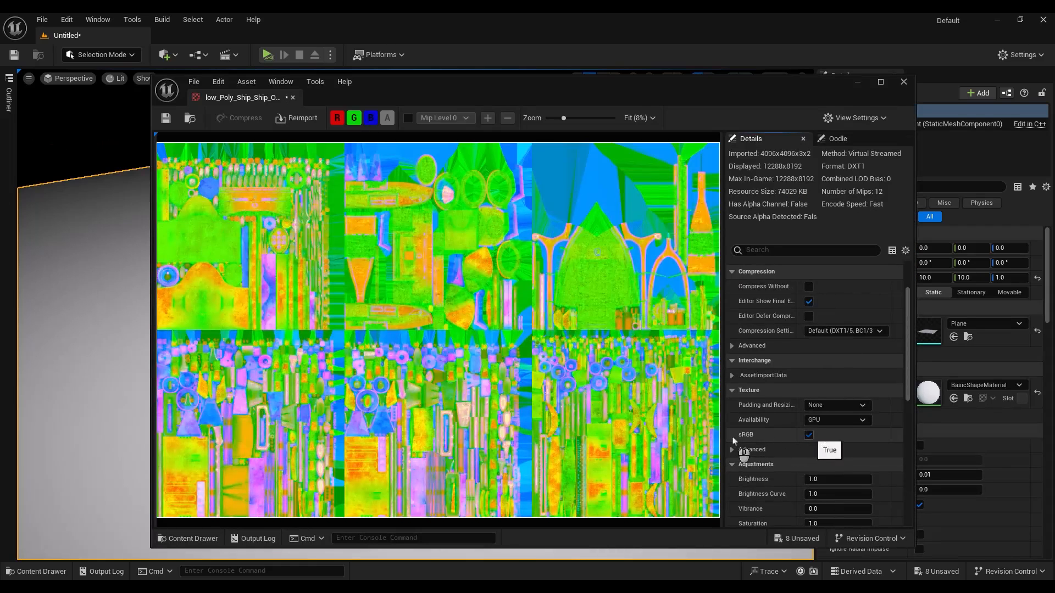
Close the Virtual Streamed occlusion-roughness-metallic texture's editor window
{"action": "left_click", "coordinate": [904, 81]}
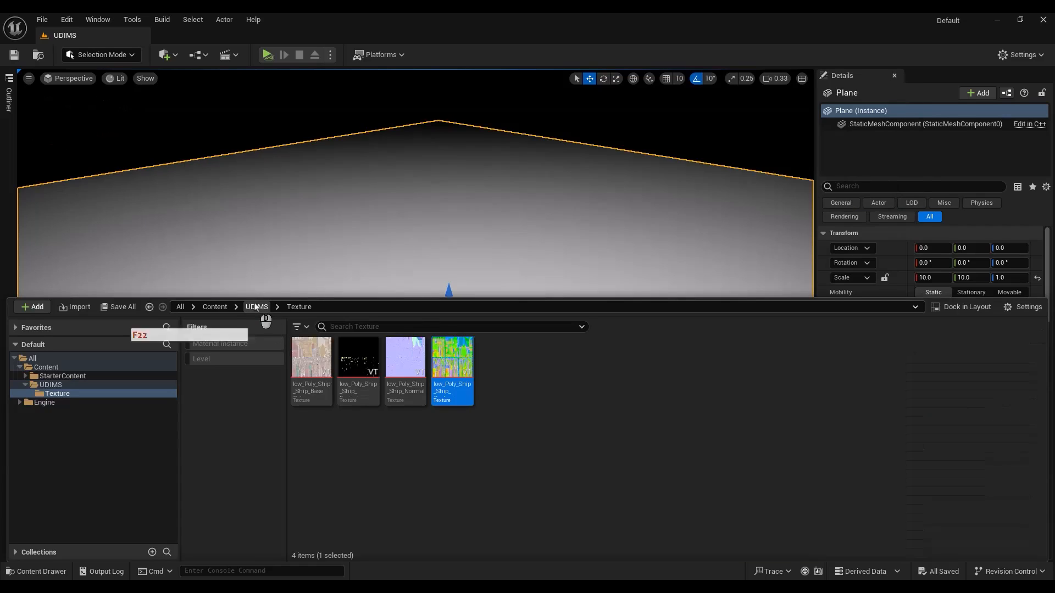
Return to the UDIMS folder and open the Ship material in the material editor
{"action": "left_click", "coordinate": [256, 307]}
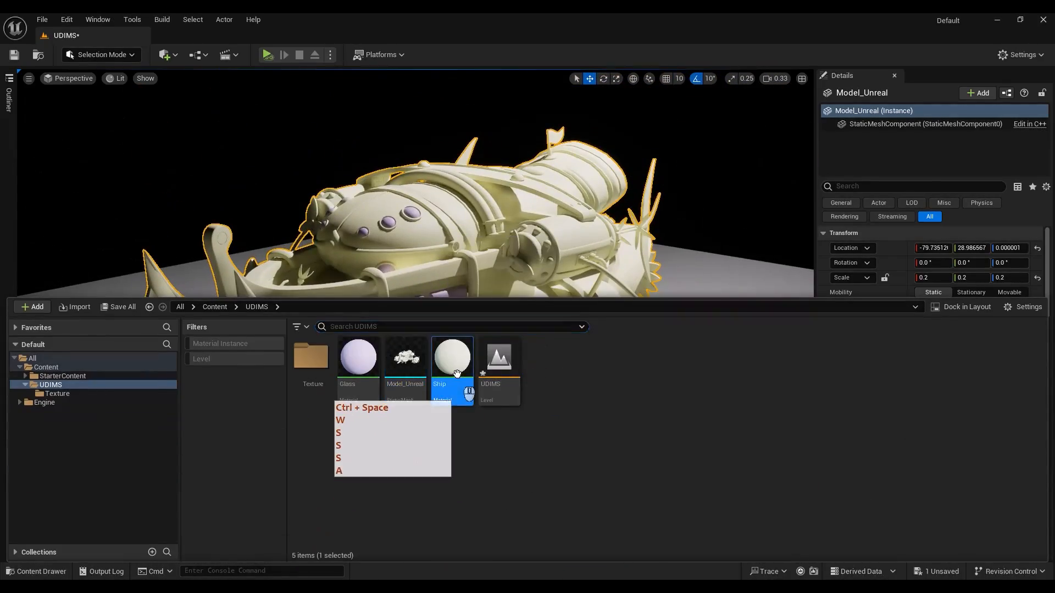
{"action": "double_click", "coordinate": [452, 356]}
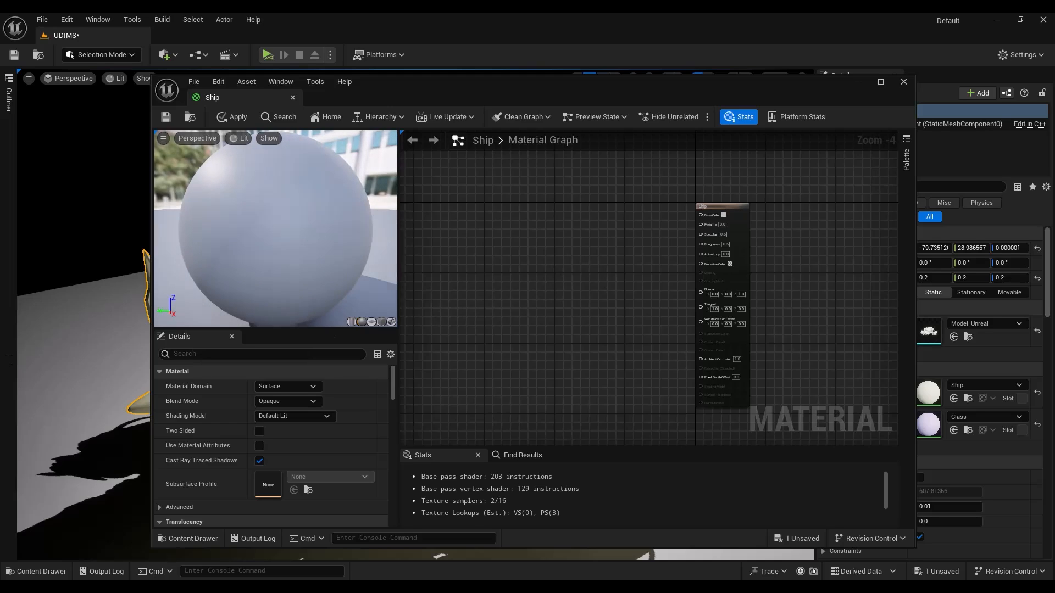
Wire virtual texture samples into Base Color, Normal, Roughness, Metallic and AO
{"action": "left_click", "coordinate": [515, 236]}
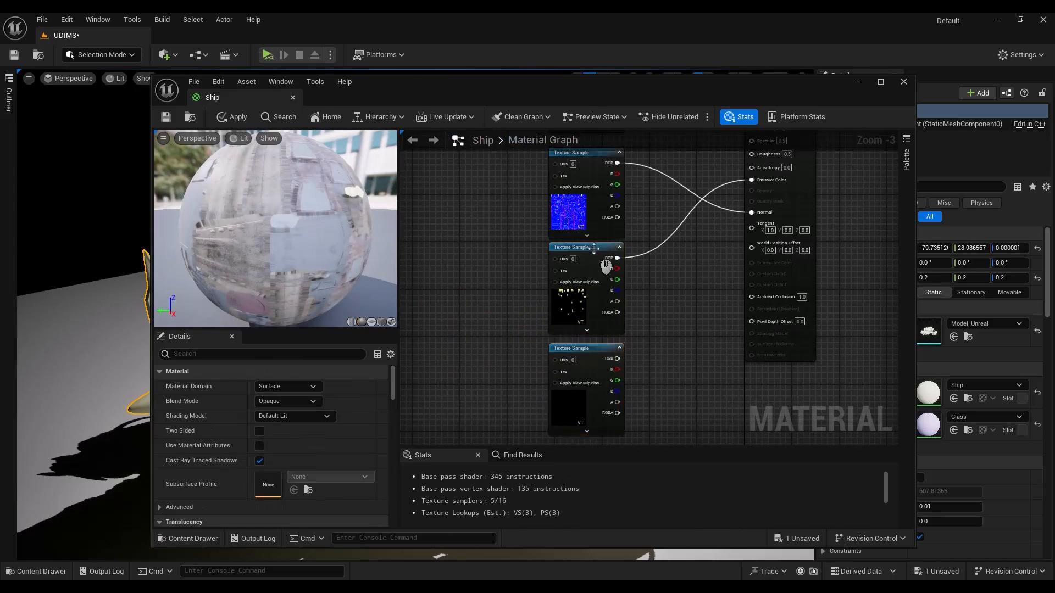
{"action": "left_click", "coordinate": [569, 348]}
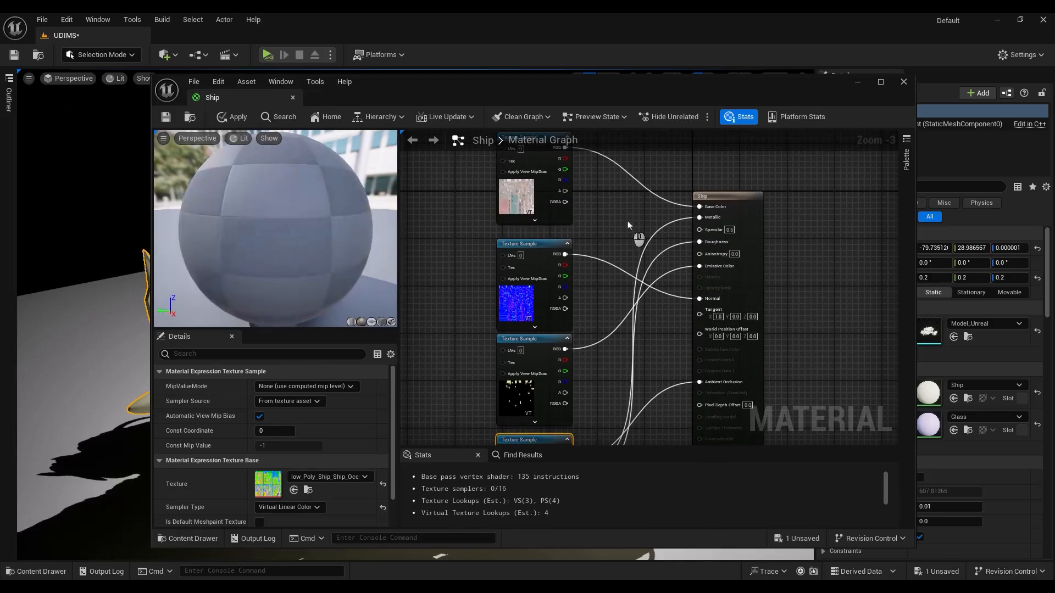
{"action": "left_click", "coordinate": [231, 116]}
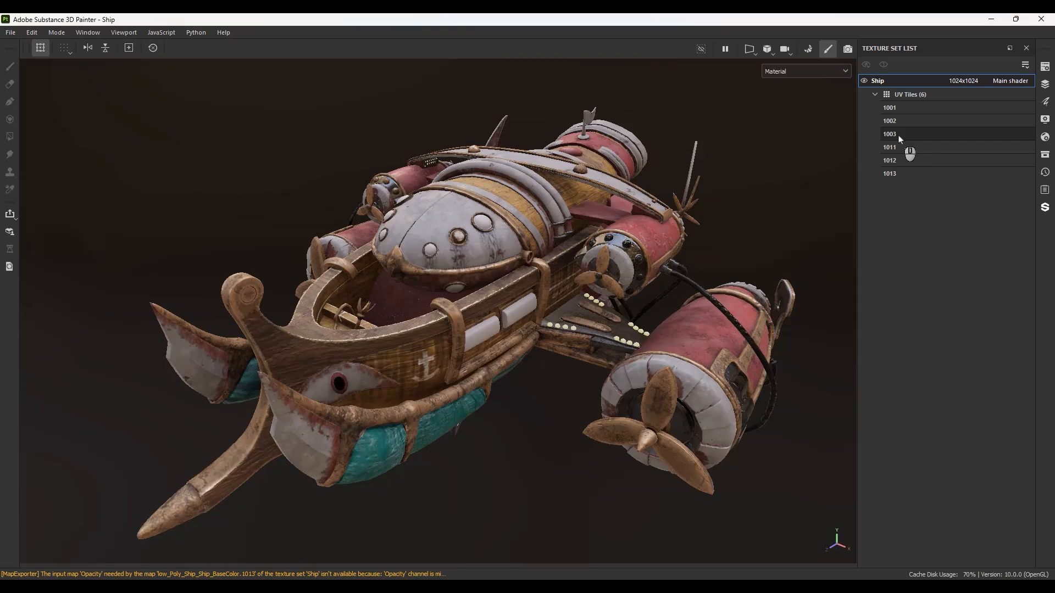
{"action": "mouse_move", "coordinate": [900, 140]}
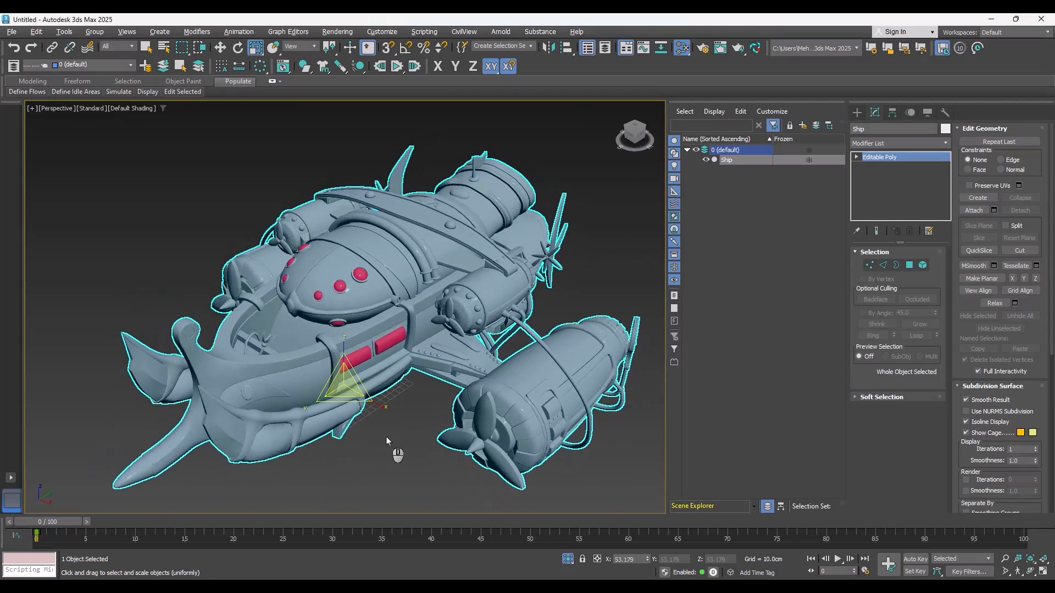
Show the Ship Multi/Sub-Object material with its Ship tile and Glass sub-materials
{"action": "left_click_drag", "start_coordinate": [397, 455], "coordinate": [402, 425]}
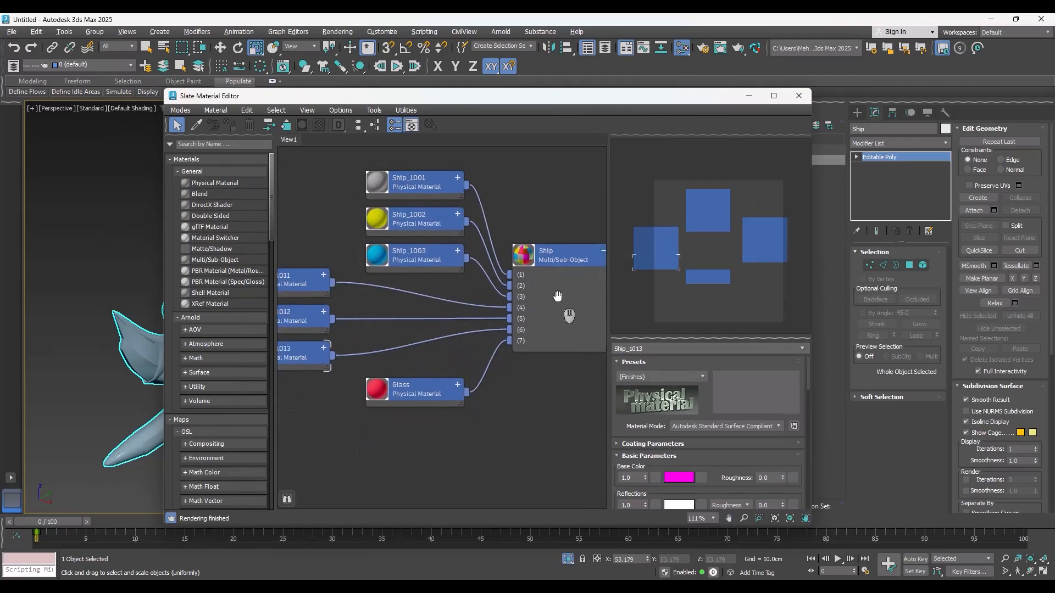
{"action": "scroll", "scroll_direction": "down", "scroll_amount": 3}
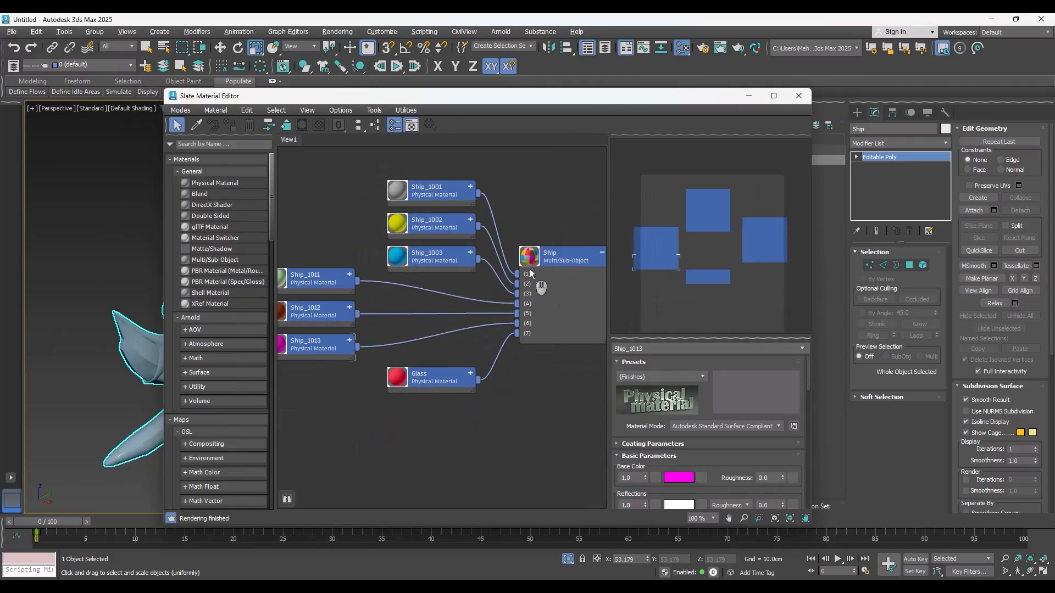
{"action": "mouse_move", "coordinate": [530, 342]}
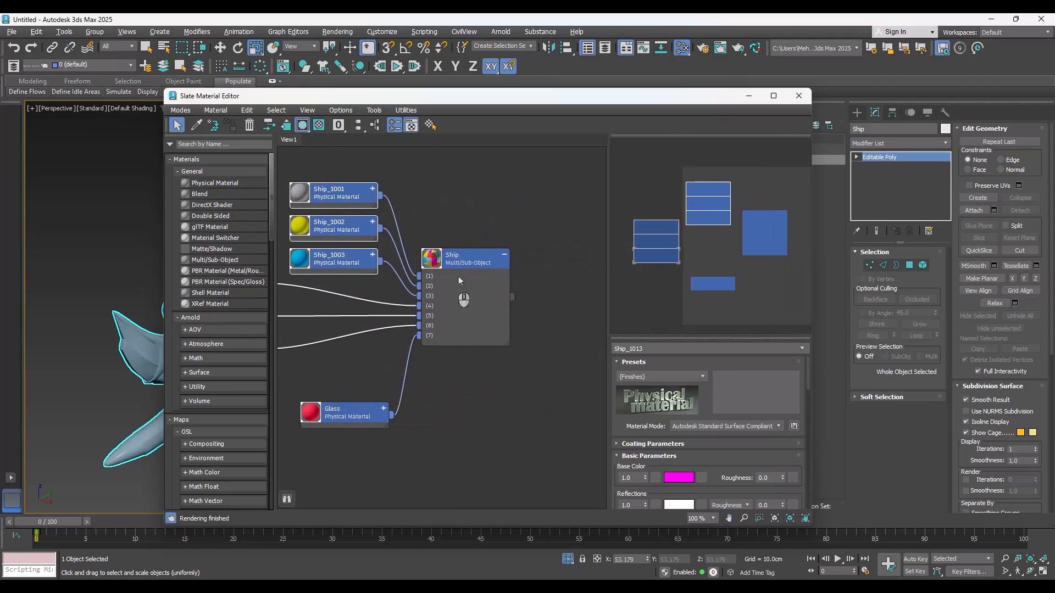
{"action": "left_click", "coordinate": [798, 95]}
{"action": "type", "text": "unwra"}
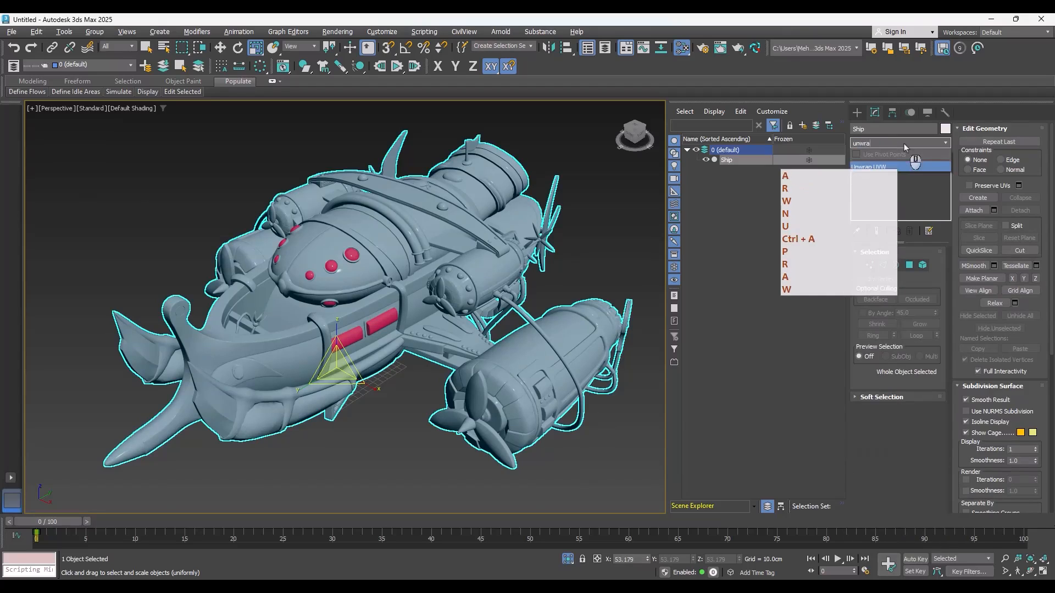
Add an Unwrap UVW modifier to the ship and open its UVs for editing
{"action": "left_click", "coordinate": [878, 157]}
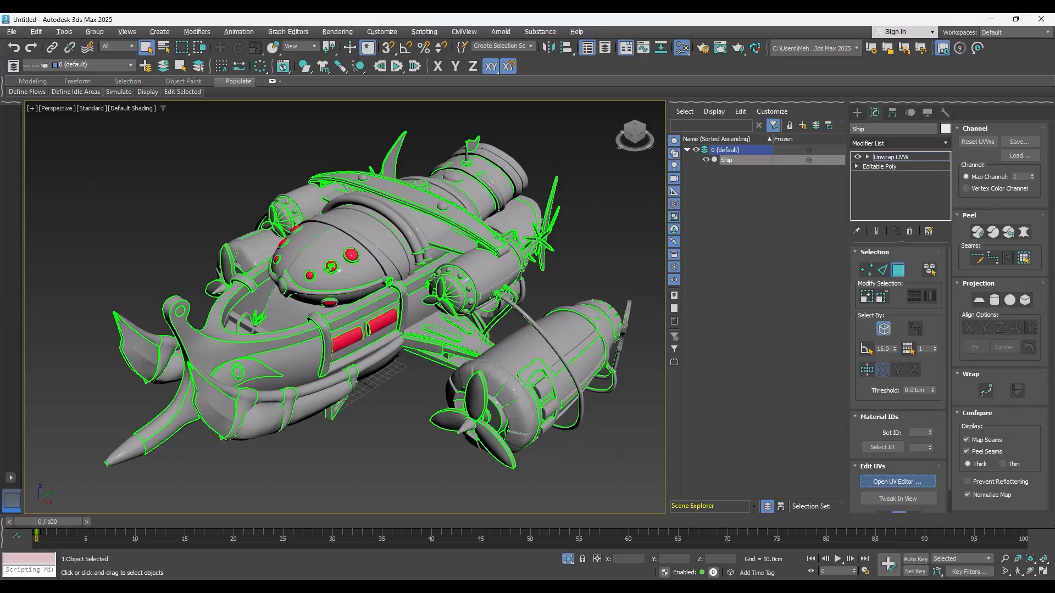
{"action": "left_click", "coordinate": [897, 481]}
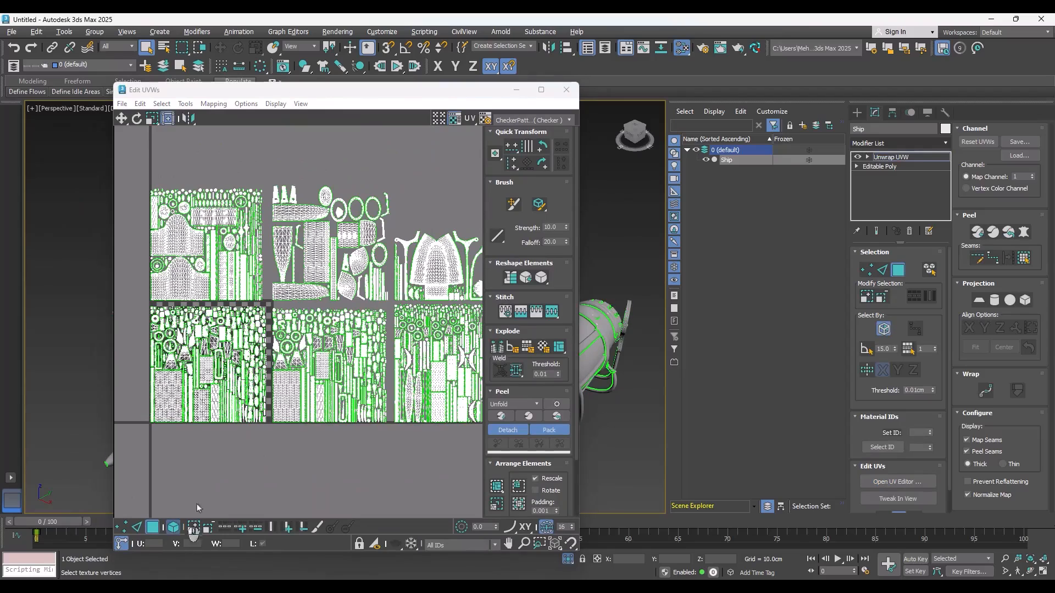
{"action": "mouse_move", "coordinate": [438, 117]}
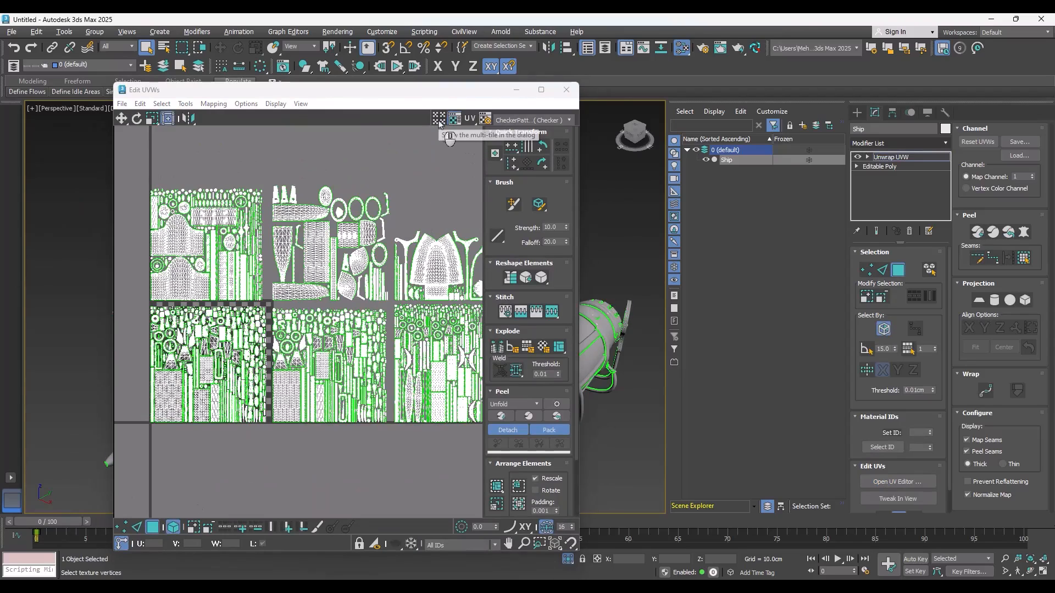
Show the multi-tile UDIM grid and set matching material IDs on each tile's faces
{"action": "left_click", "coordinate": [438, 119]}
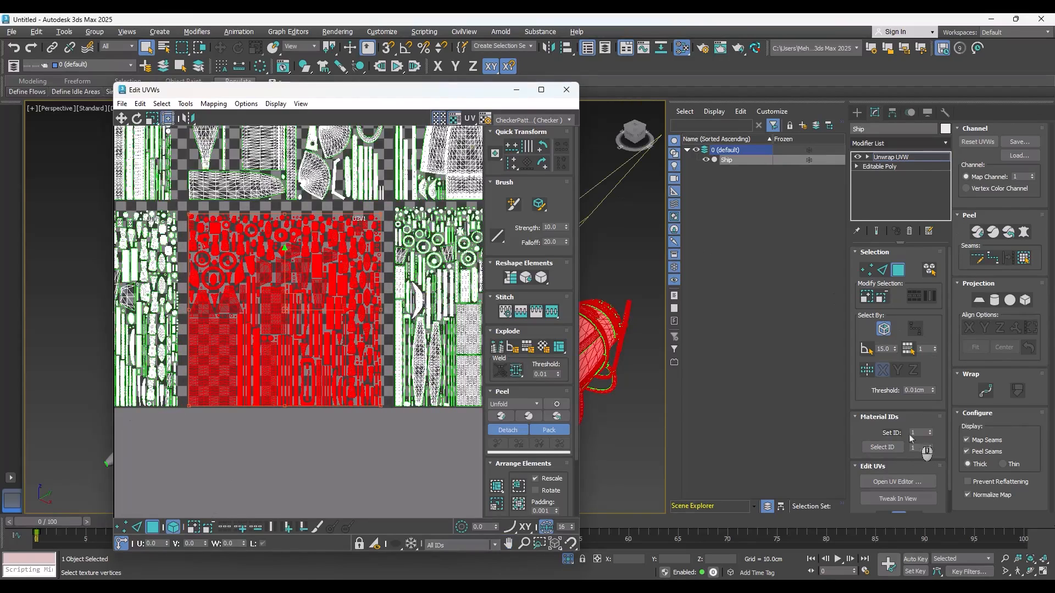
{"action": "left_click", "coordinate": [929, 430]}
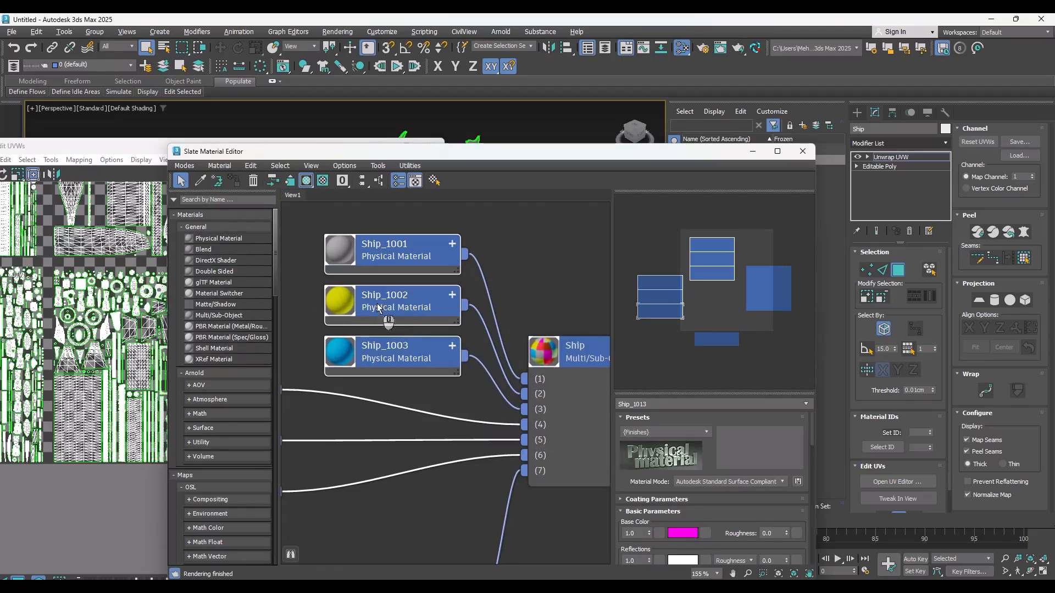
{"action": "mouse_move", "coordinate": [532, 400]}
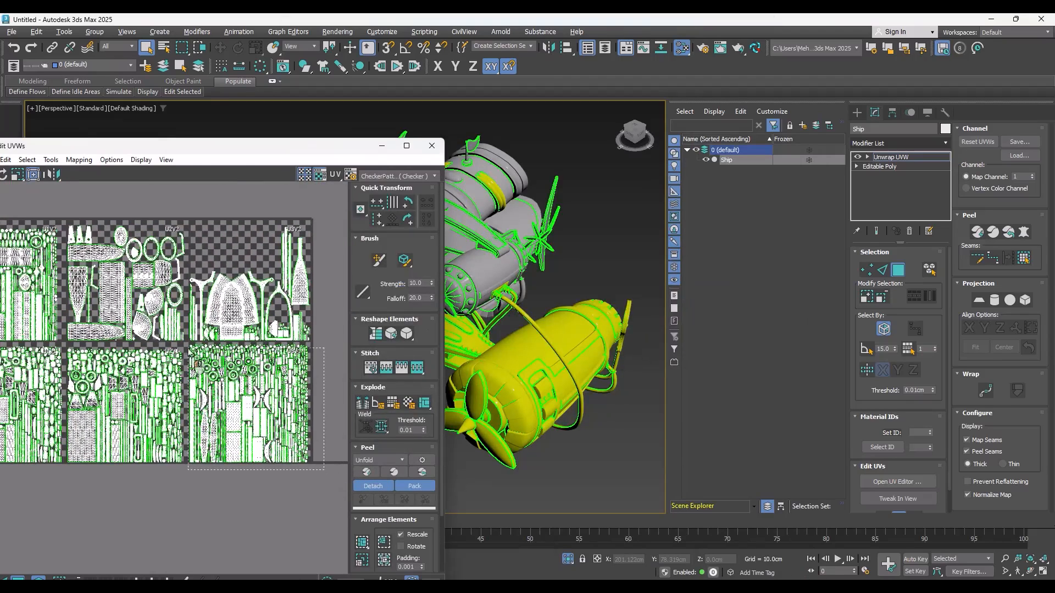
{"action": "mouse_move", "coordinate": [926, 447]}
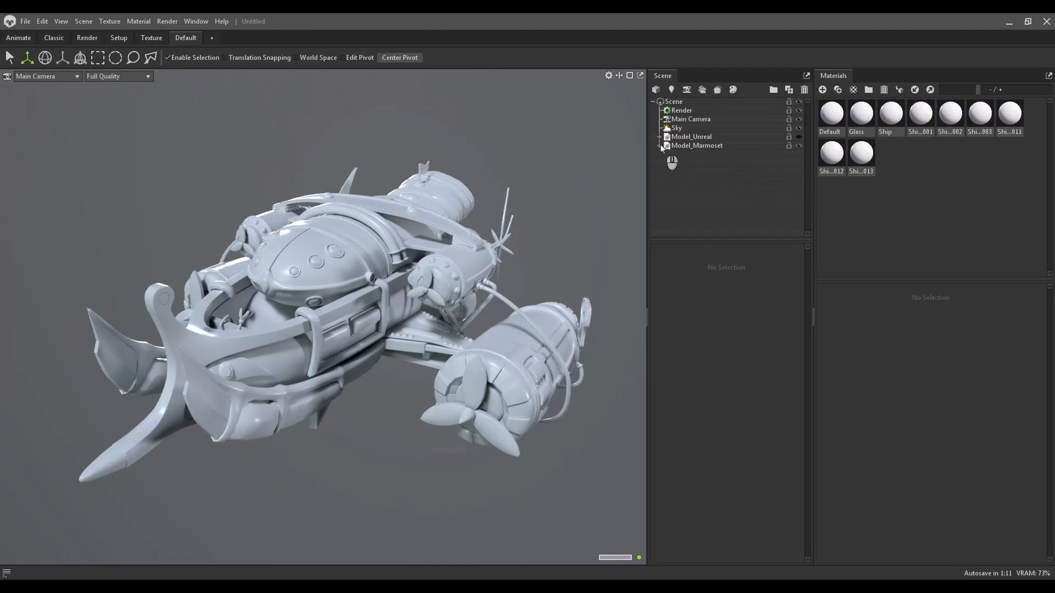
Expand Model_Marmoset and Ship in the outliner to reveal the Ship_1001–Ship_1013 tile meshes
{"action": "left_click", "coordinate": [660, 146]}
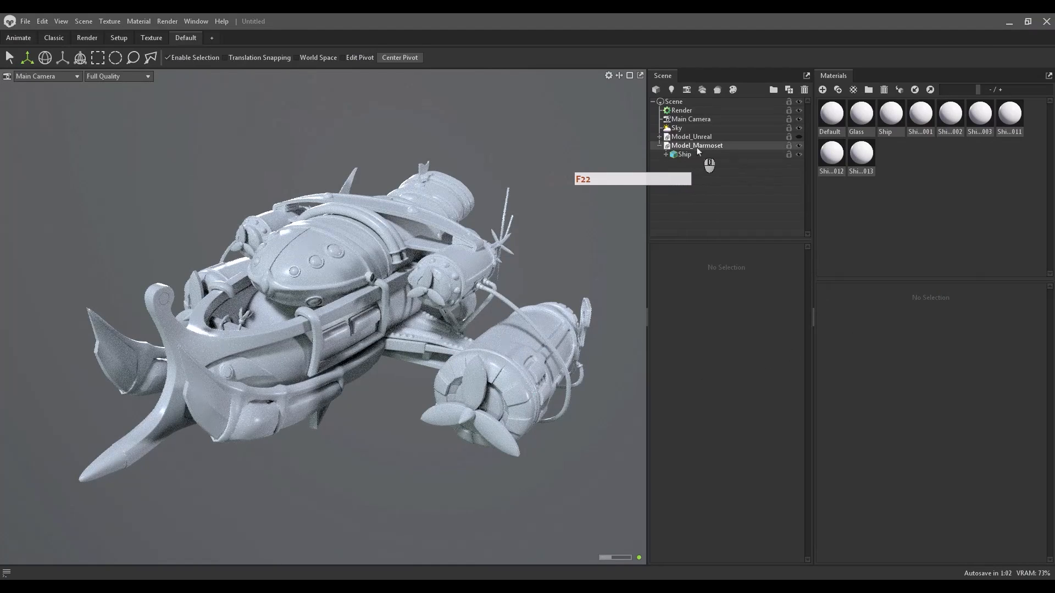
{"action": "left_click", "coordinate": [665, 154]}
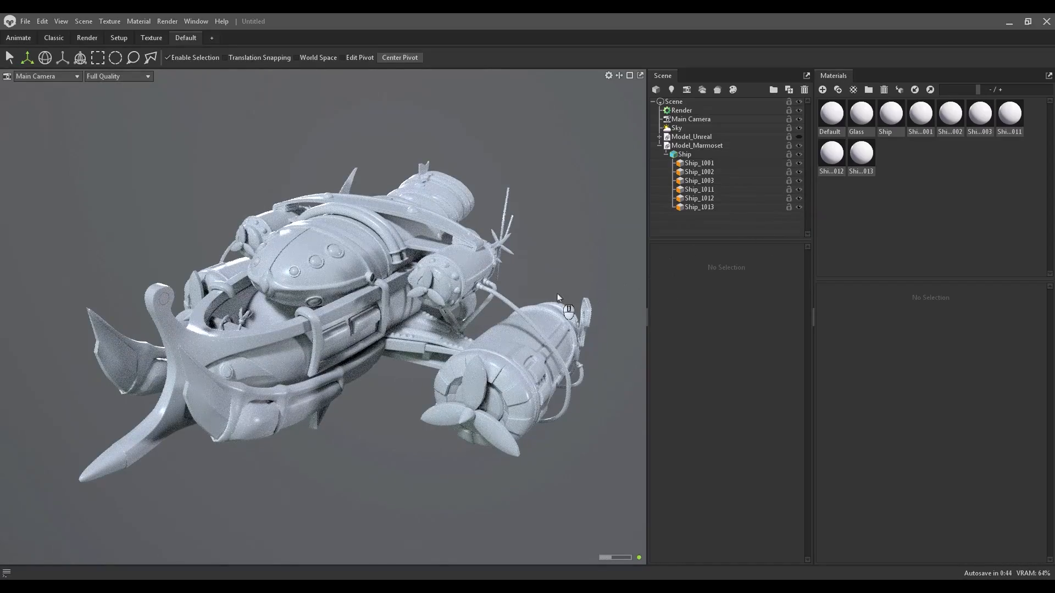
{"action": "left_click", "coordinate": [921, 112]}
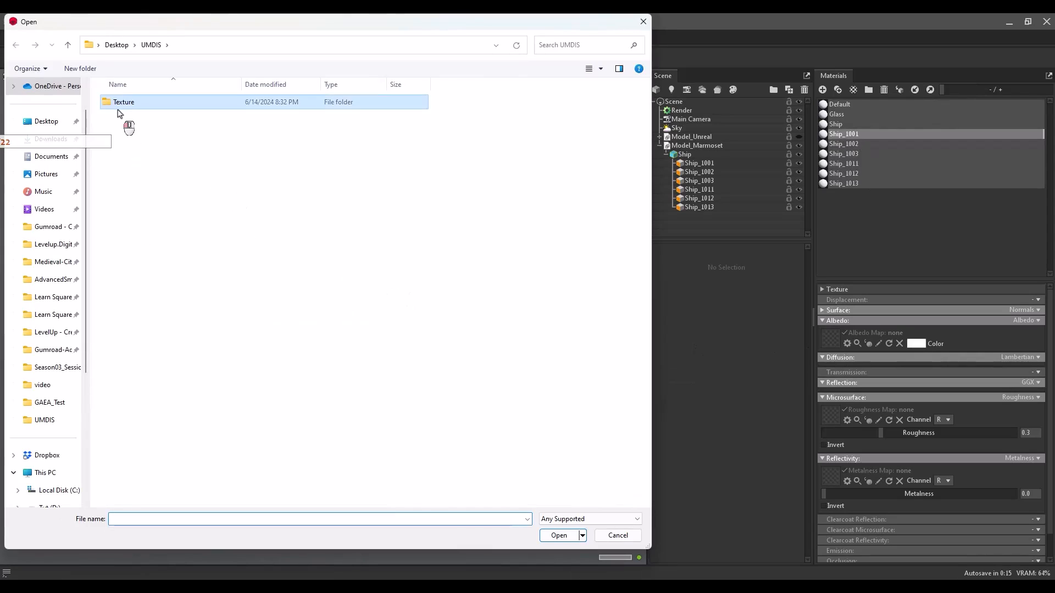
Browse into the Texture folder for the 1001 base colour map and orbit around the ship
{"action": "double_click", "coordinate": [123, 102]}
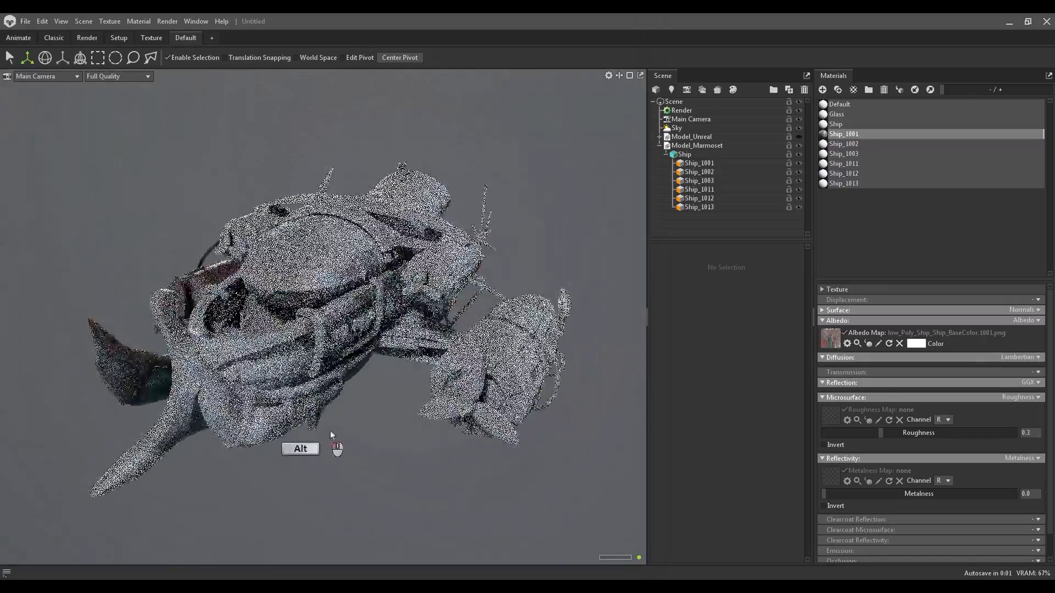
{"action": "left_click_drag", "start_coordinate": [330, 438], "coordinate": [421, 374]}
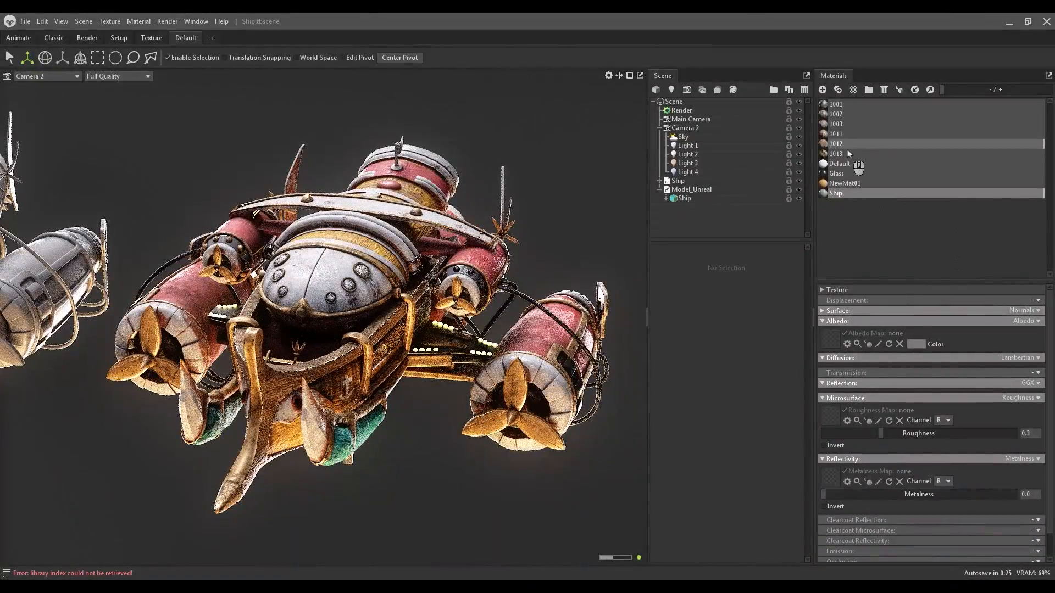
Review the maps of tile materials 1011, 1012 and 1013, plus the Ship and Glass materials
{"action": "left_click", "coordinate": [836, 132]}
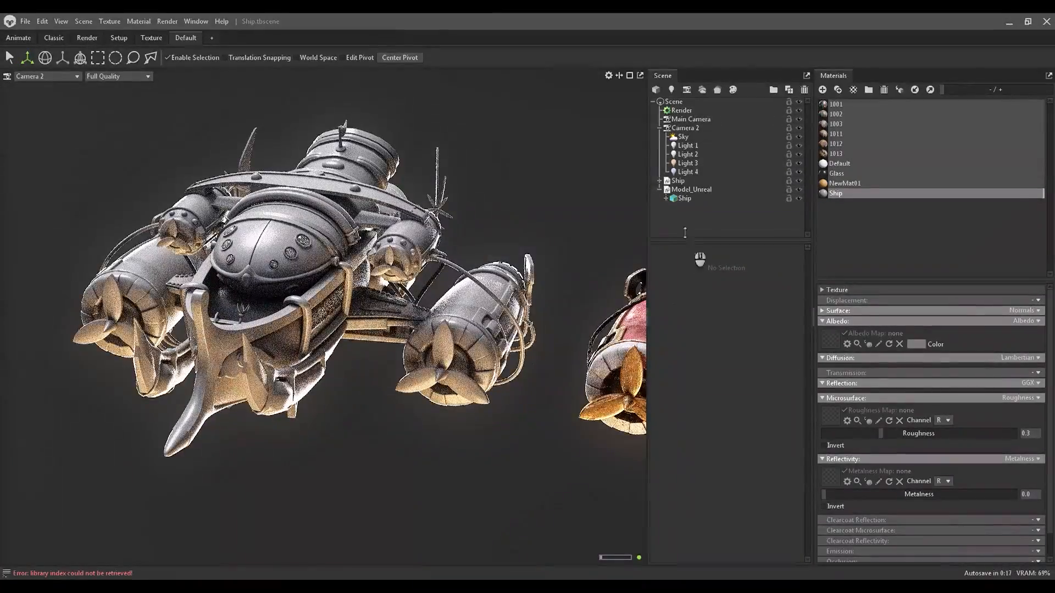
{"action": "left_click", "coordinate": [836, 143]}
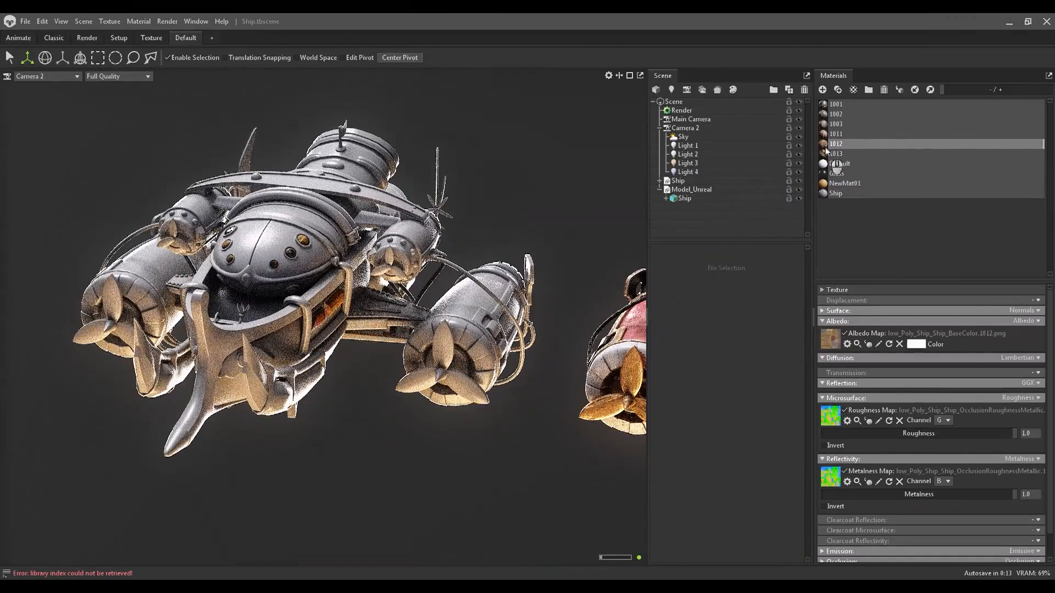
{"action": "left_click", "coordinate": [835, 134]}
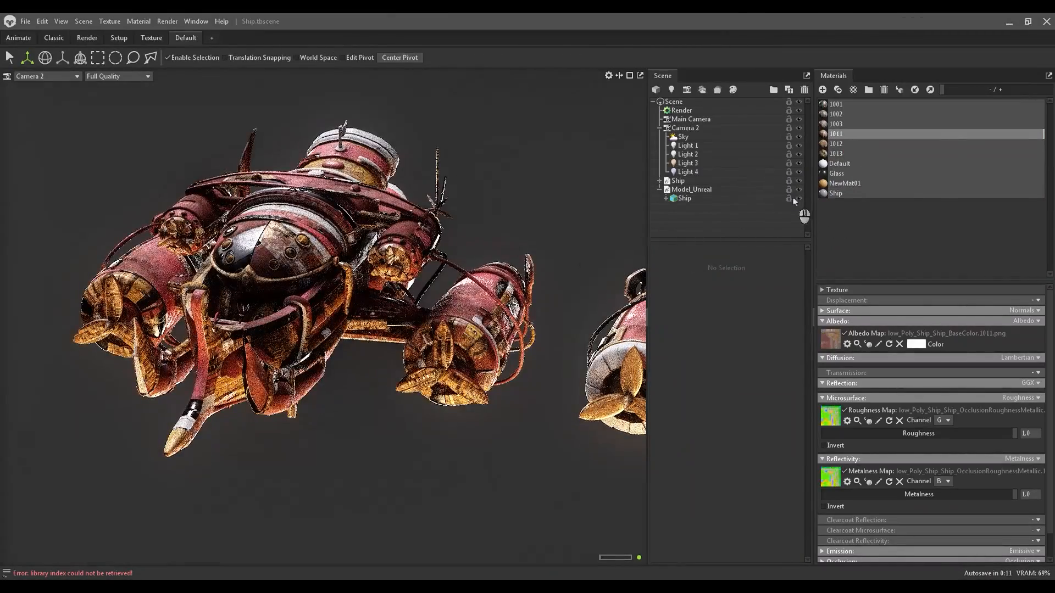
{"action": "left_click", "coordinate": [835, 153]}
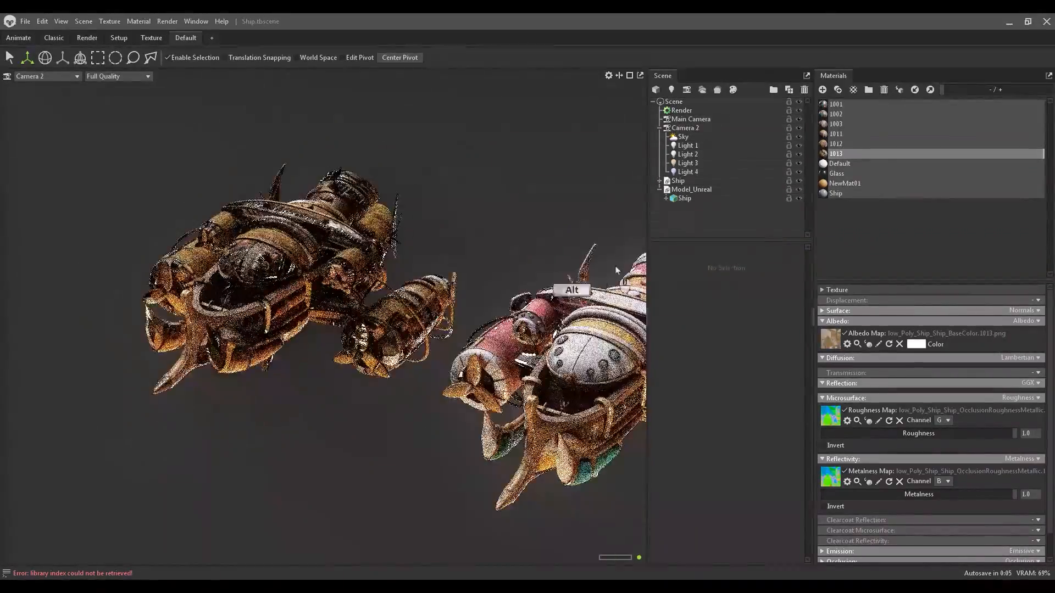
{"action": "left_click", "coordinate": [837, 194]}
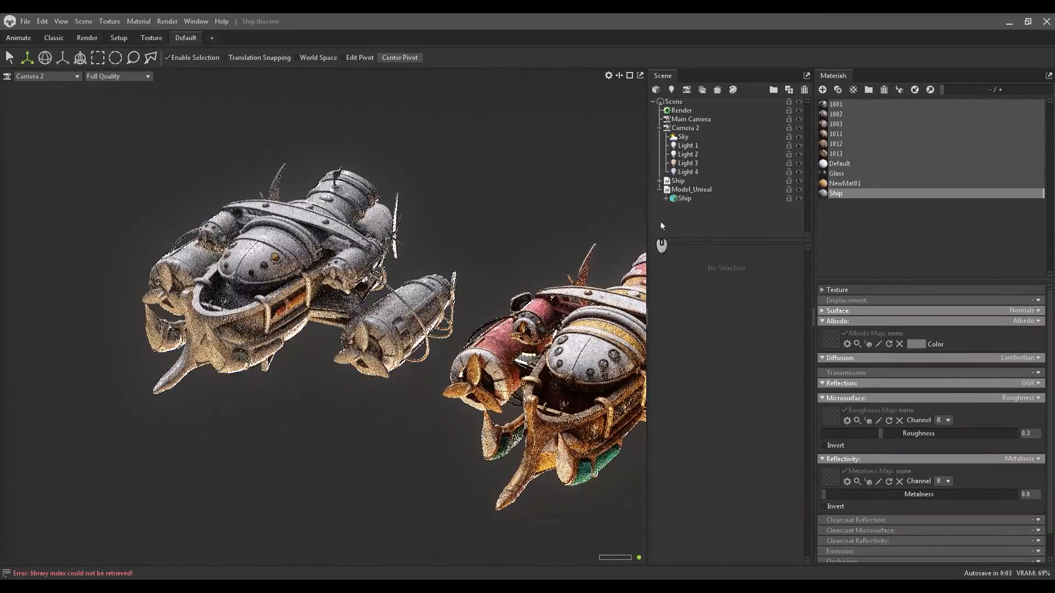
{"action": "left_click", "coordinate": [837, 173]}
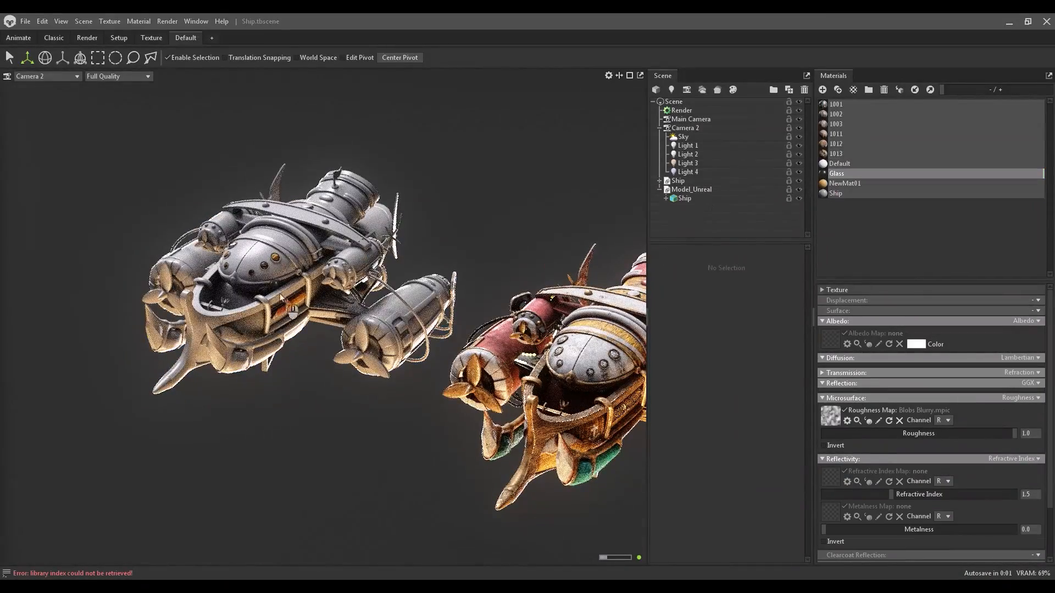